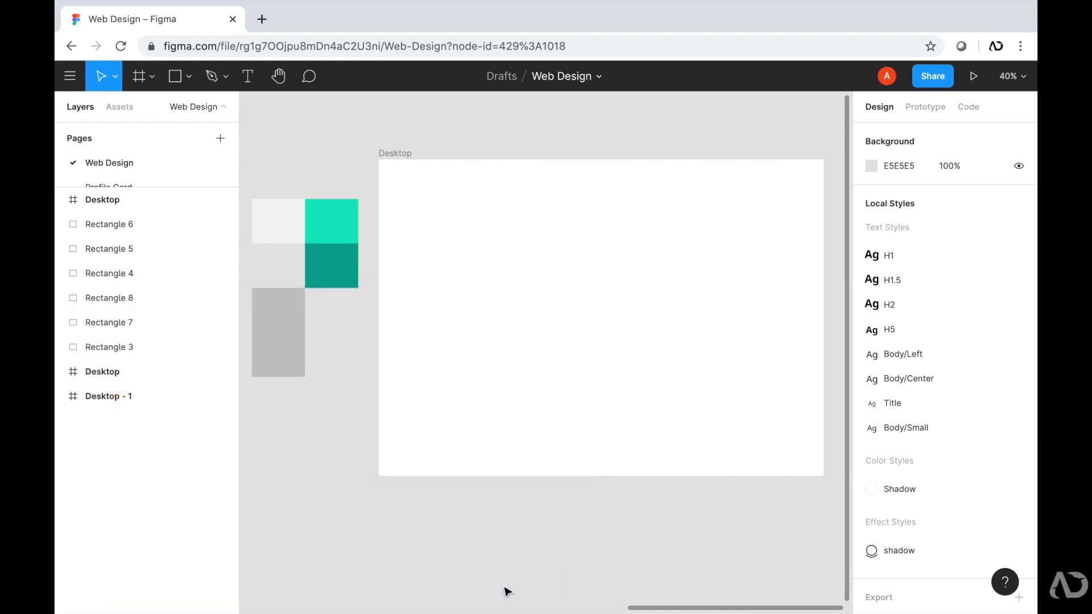
mouse_move(272, 470)
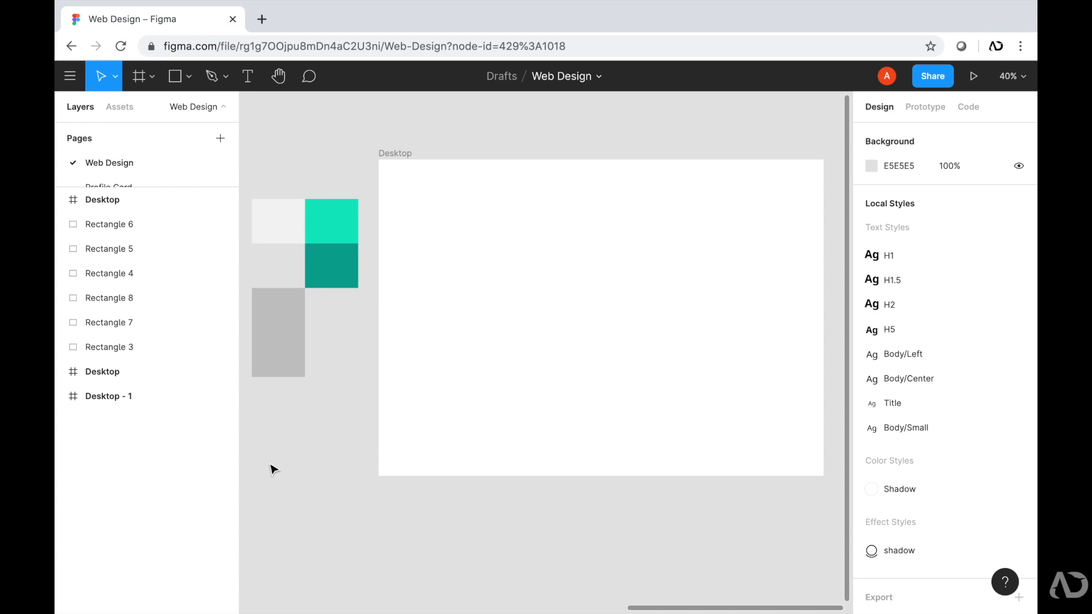
mouse_move(333, 414)
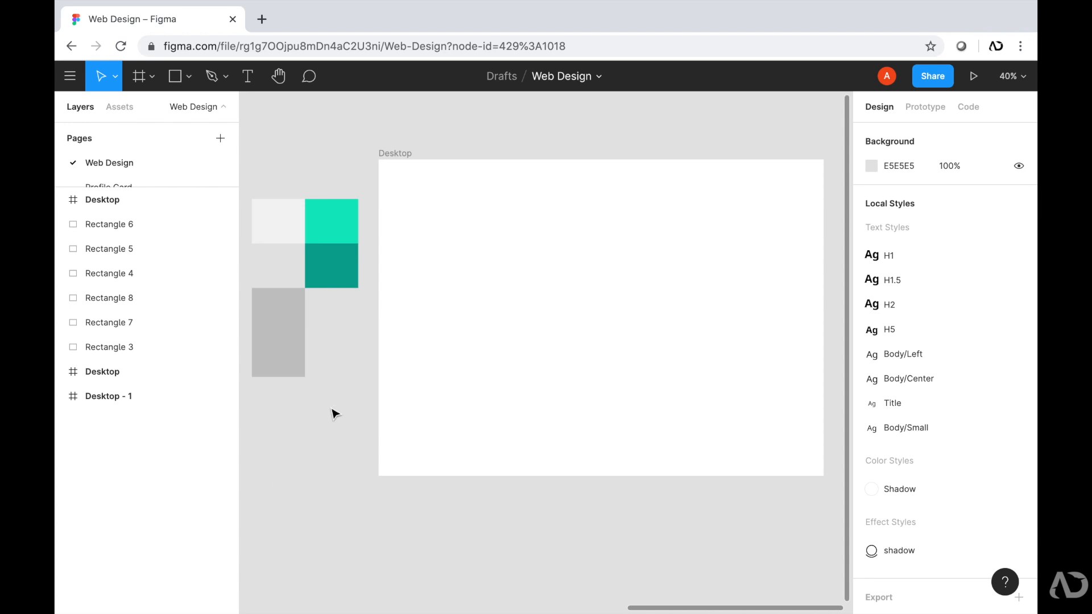
Check the grey and dark teal colour swatches before starting the layout
click(278, 354)
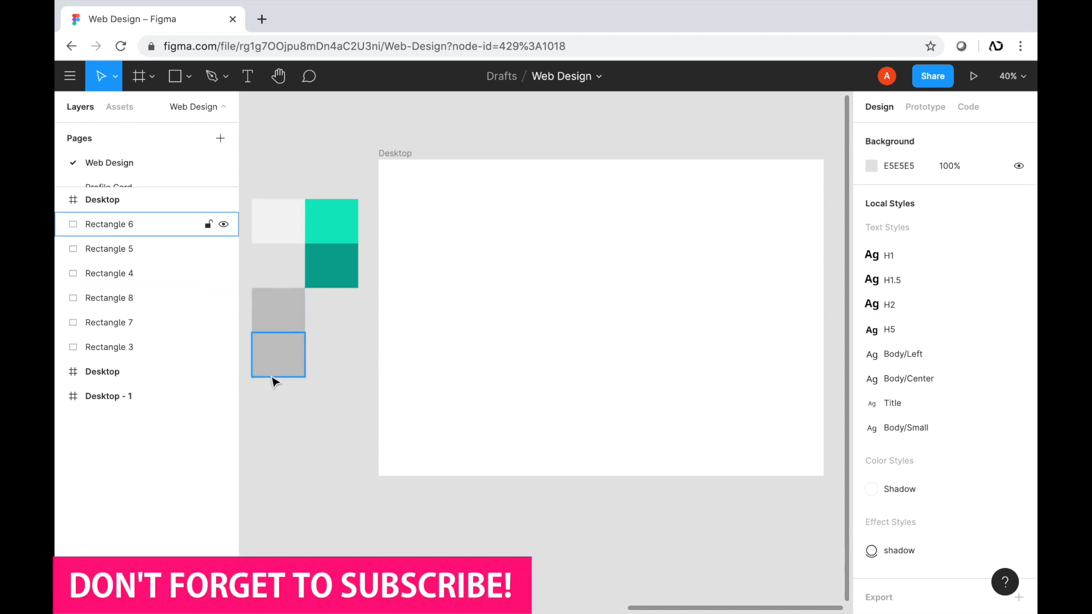
mouse_move(331, 319)
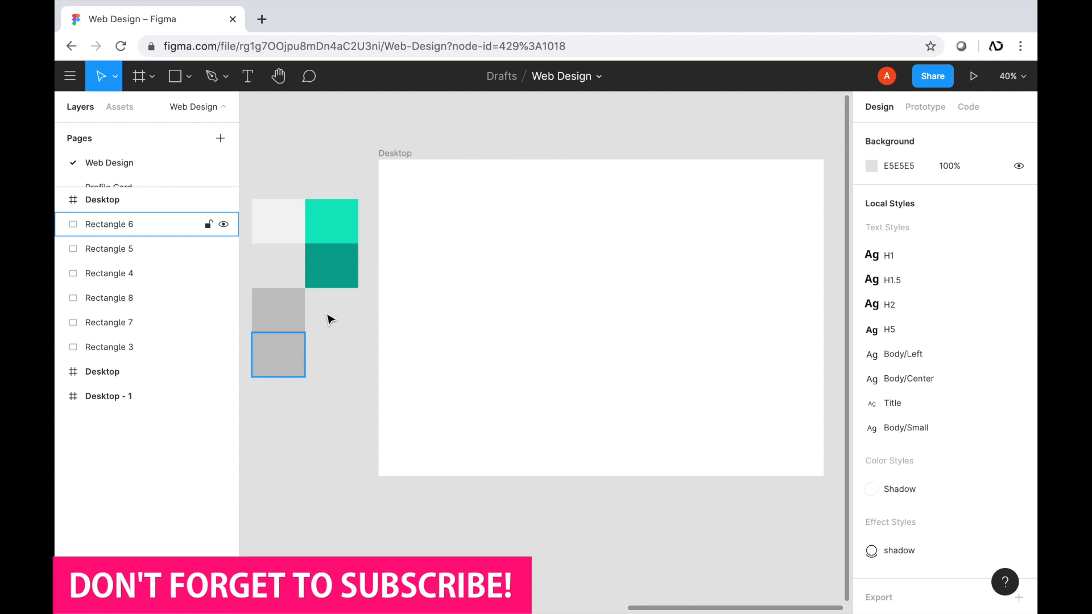
click(331, 265)
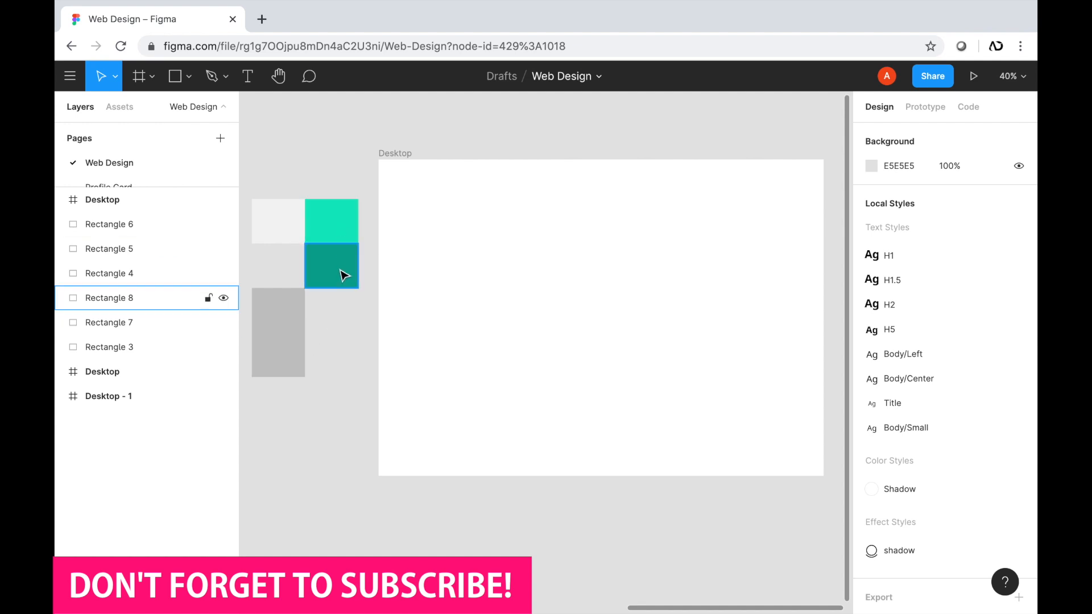
click(348, 312)
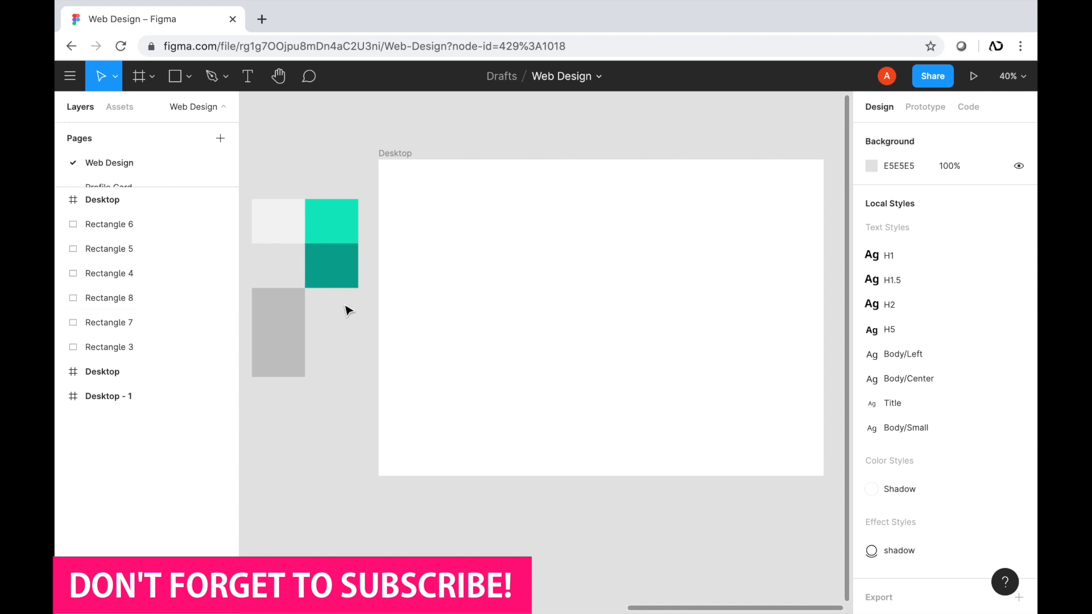
mouse_move(367, 222)
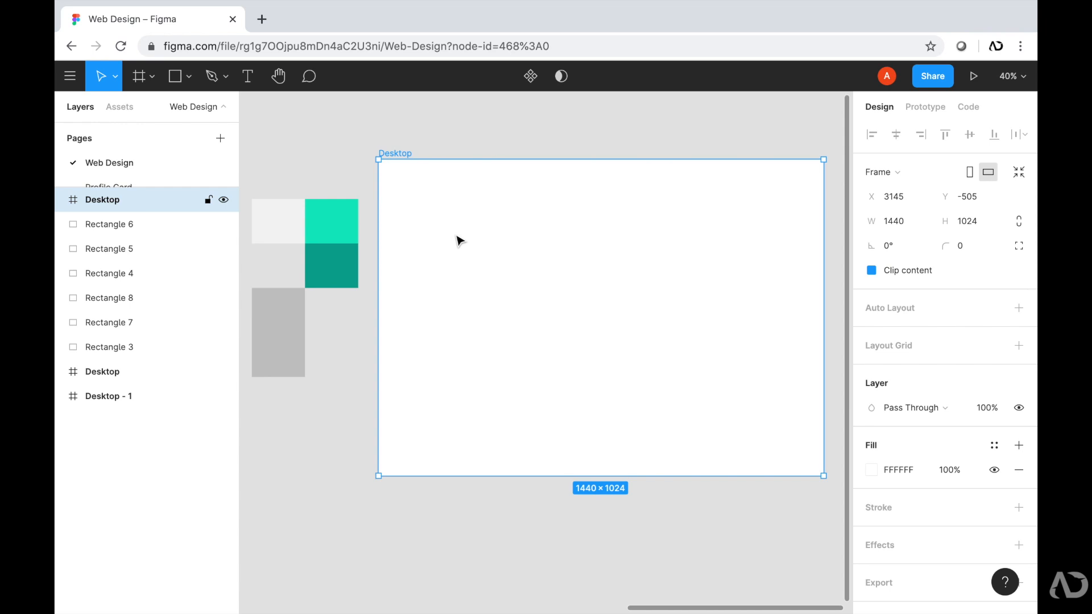
mouse_move(424, 204)
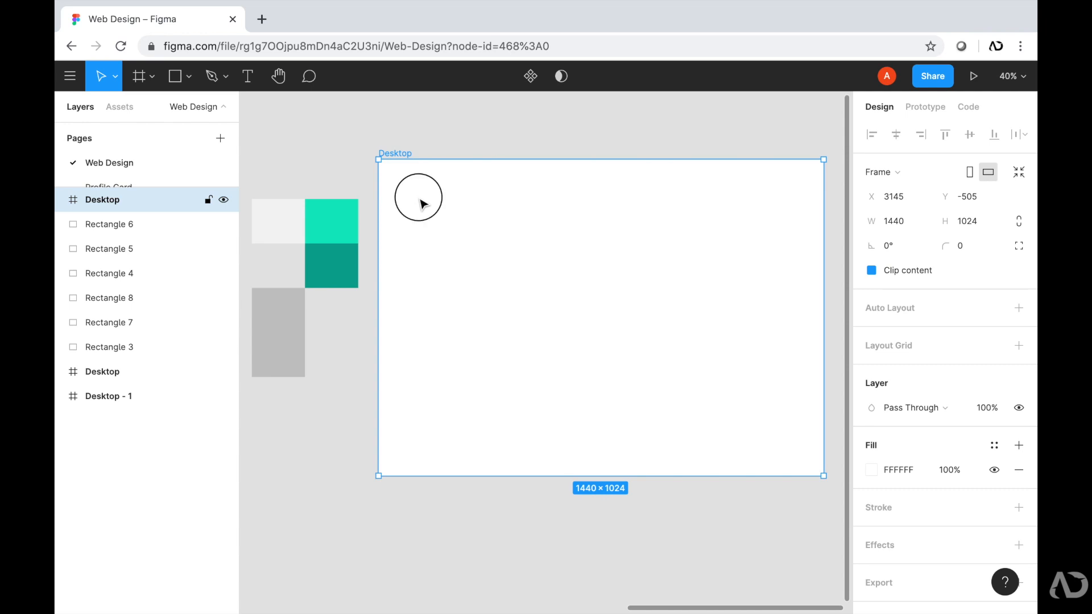
Draw a 1440×83 grey rectangle along the top edge of the Desktop frame as the nav bar
click(173, 76)
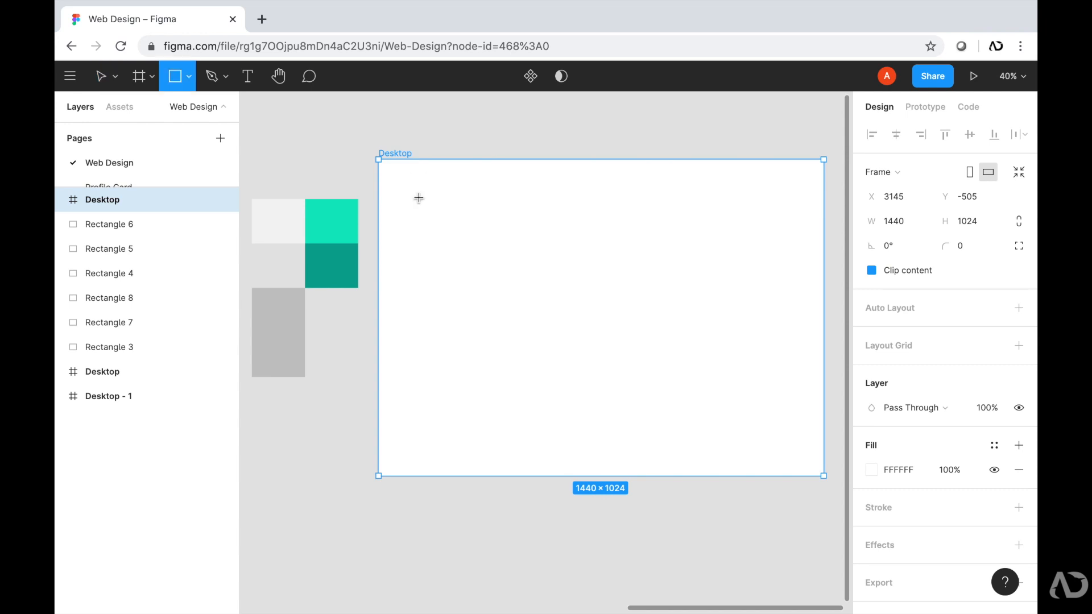
mouse_move(423, 204)
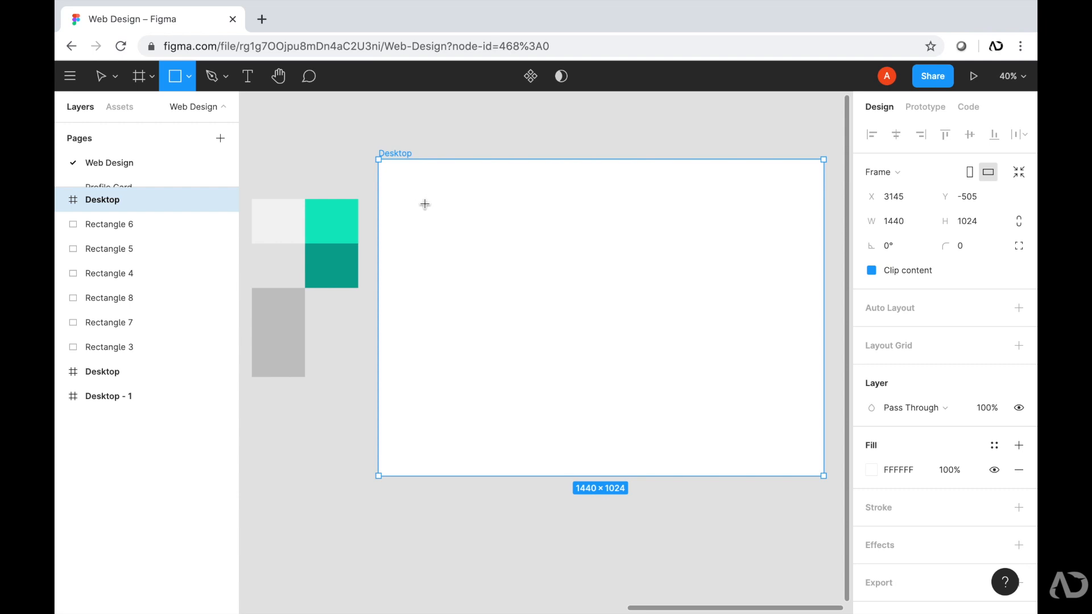
mouse_move(430, 203)
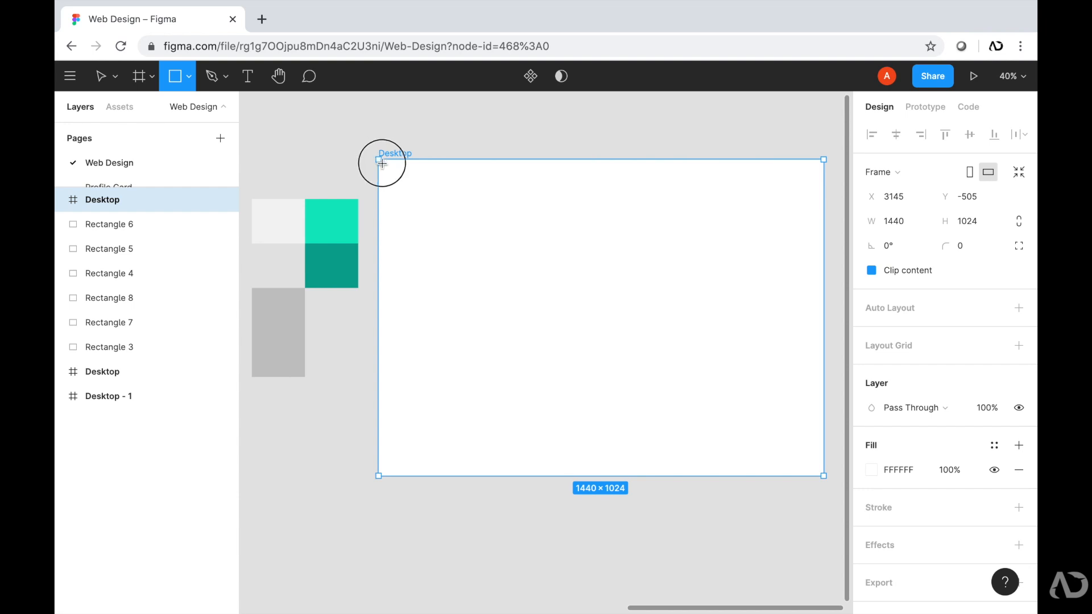
drag(382, 164, 814, 193)
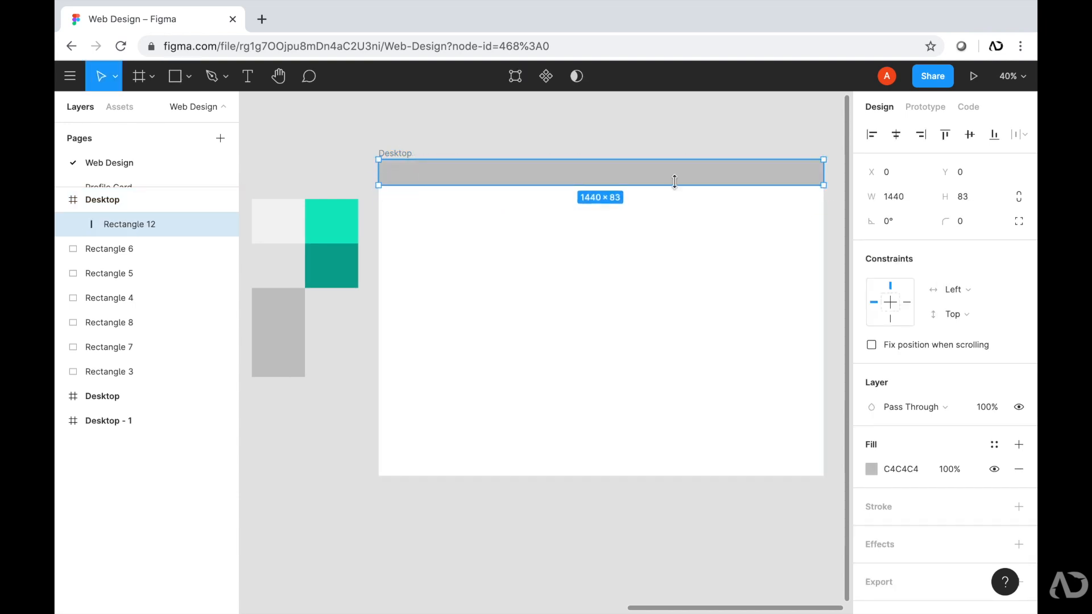
mouse_move(563, 187)
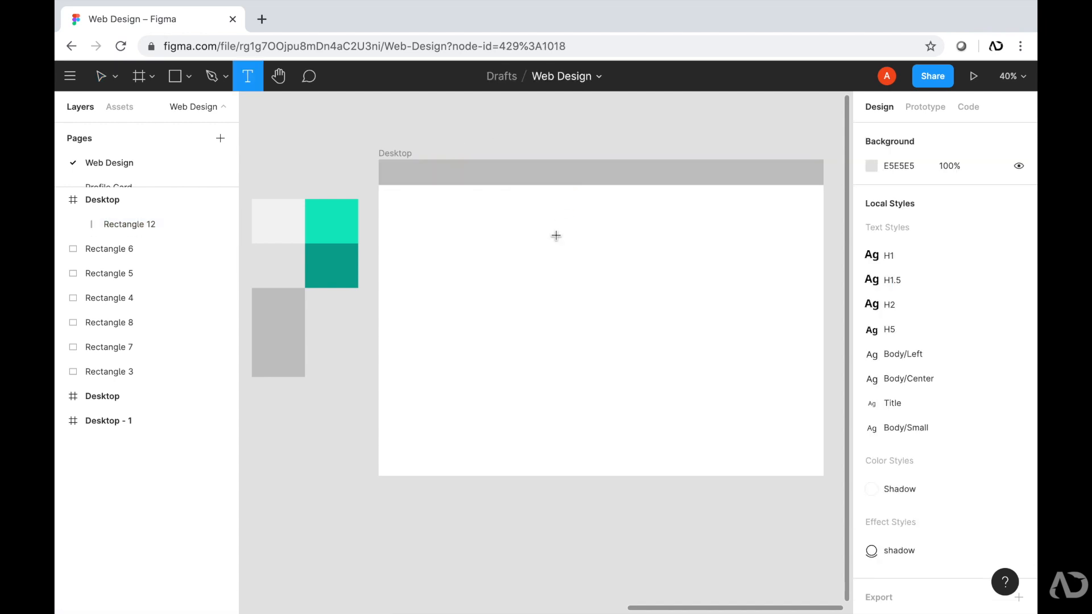
mouse_move(540, 227)
text(Get Started)
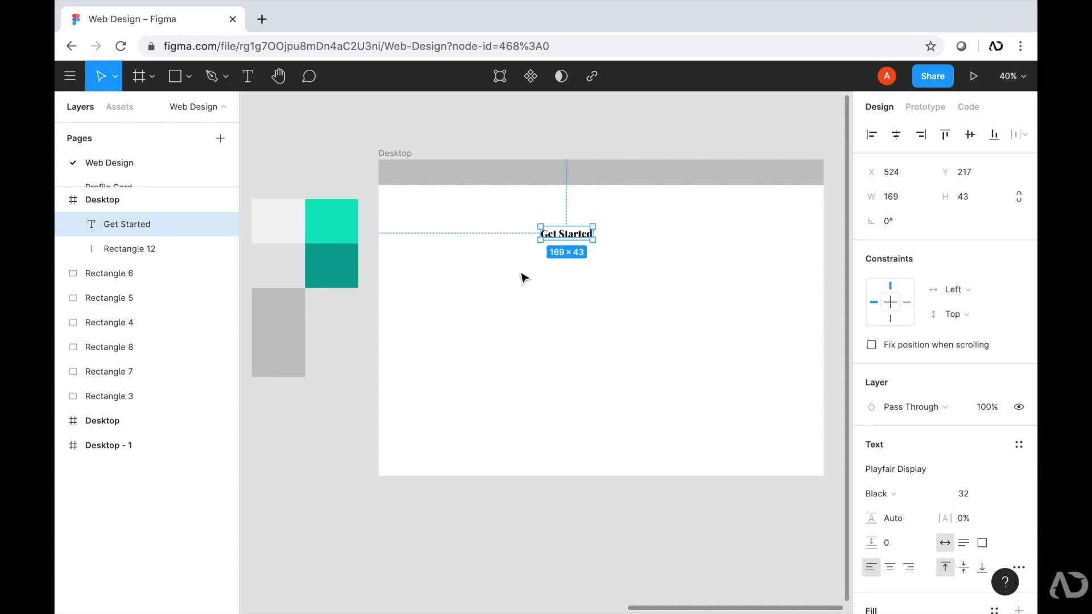
mouse_move(576, 230)
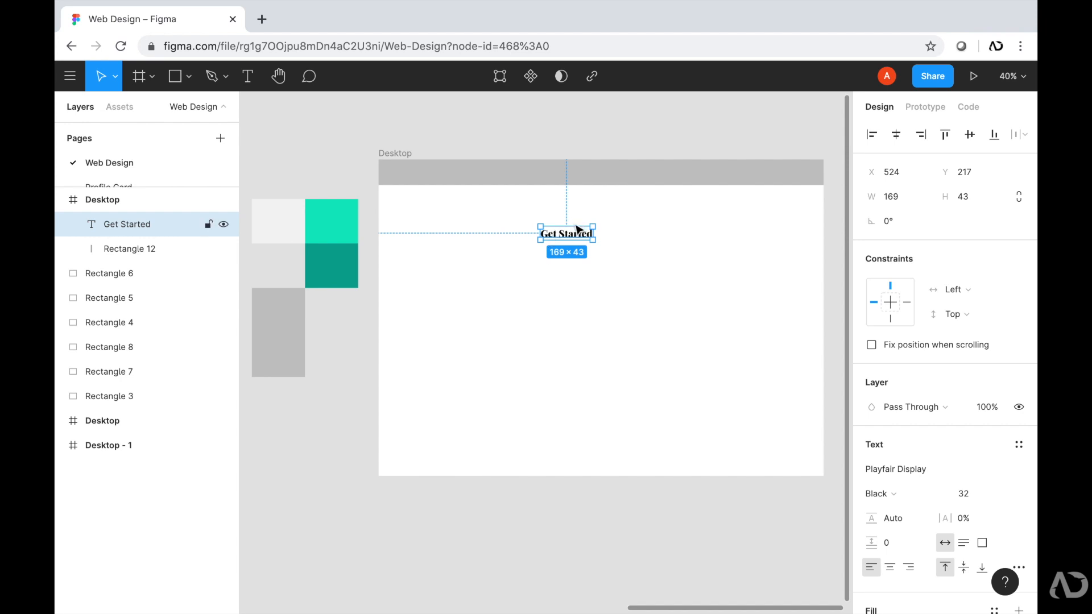
Centre the 'Get Started' Playfair Display Black 32 heading just below the nav bar
drag(565, 233, 604, 216)
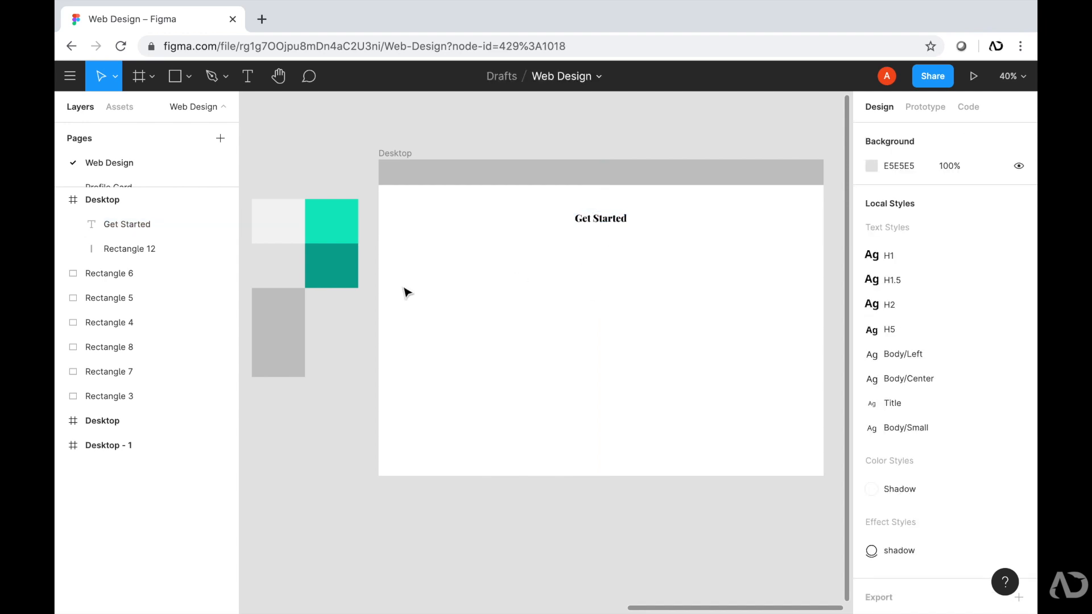
mouse_move(416, 282)
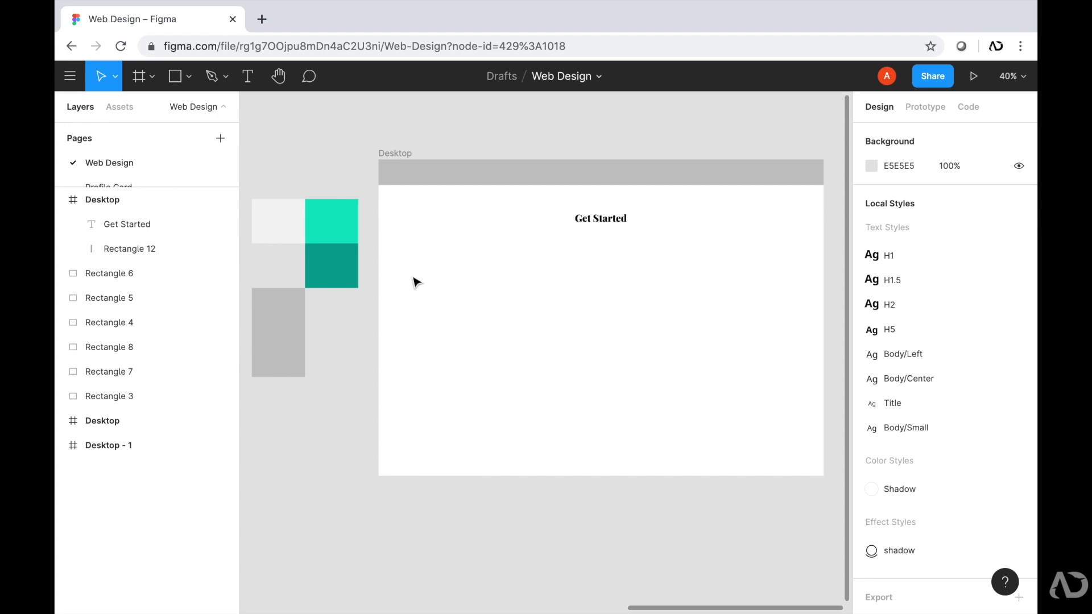
mouse_move(755, 261)
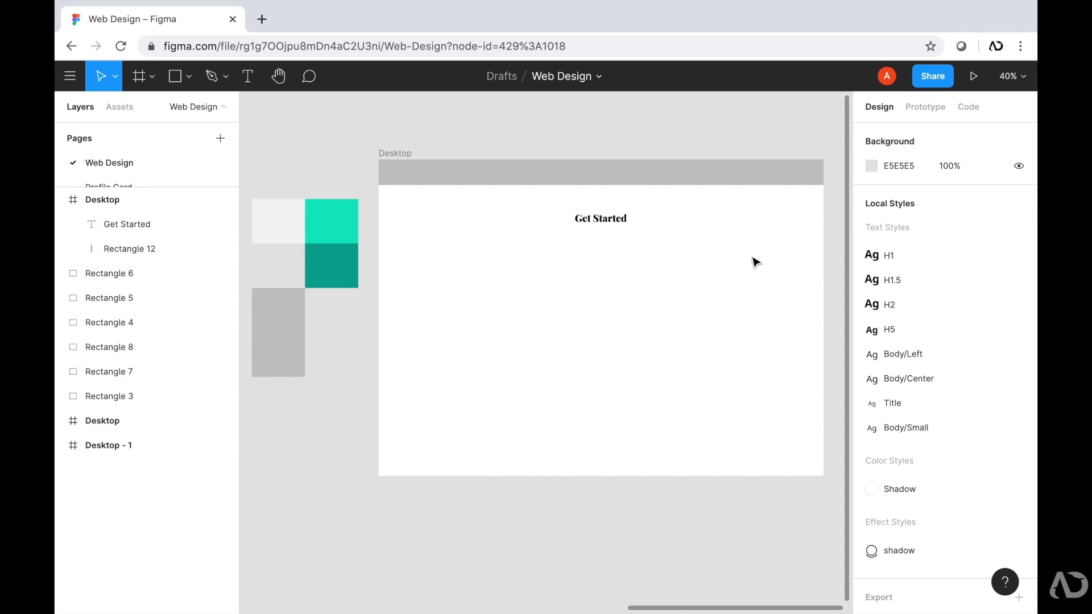
Lay out three 380×423 grey card rectangles 60 px apart beneath the heading and zoom to 100%
click(173, 76)
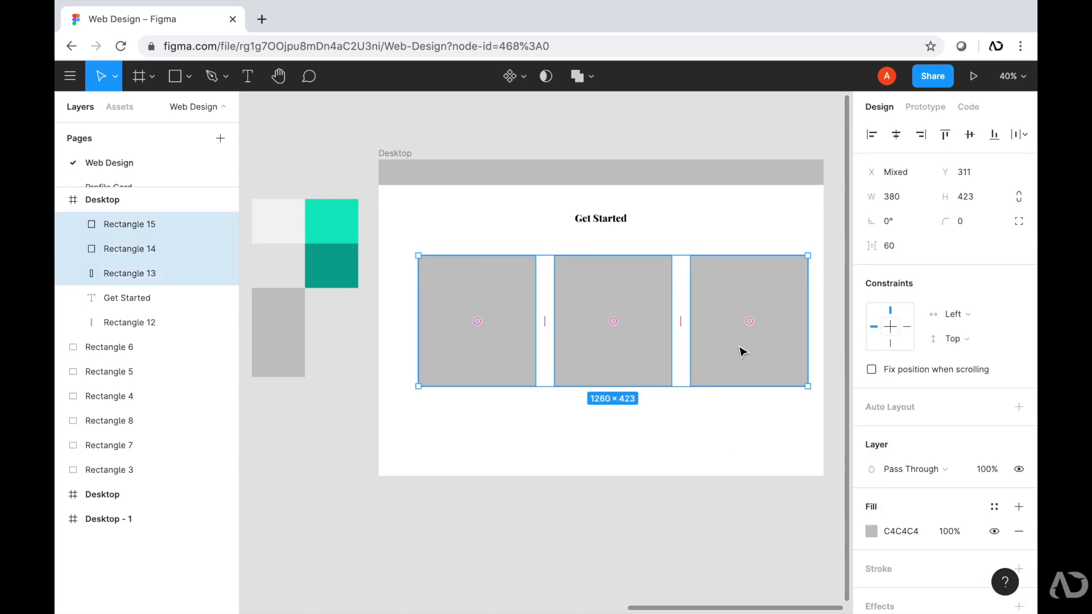
click(712, 426)
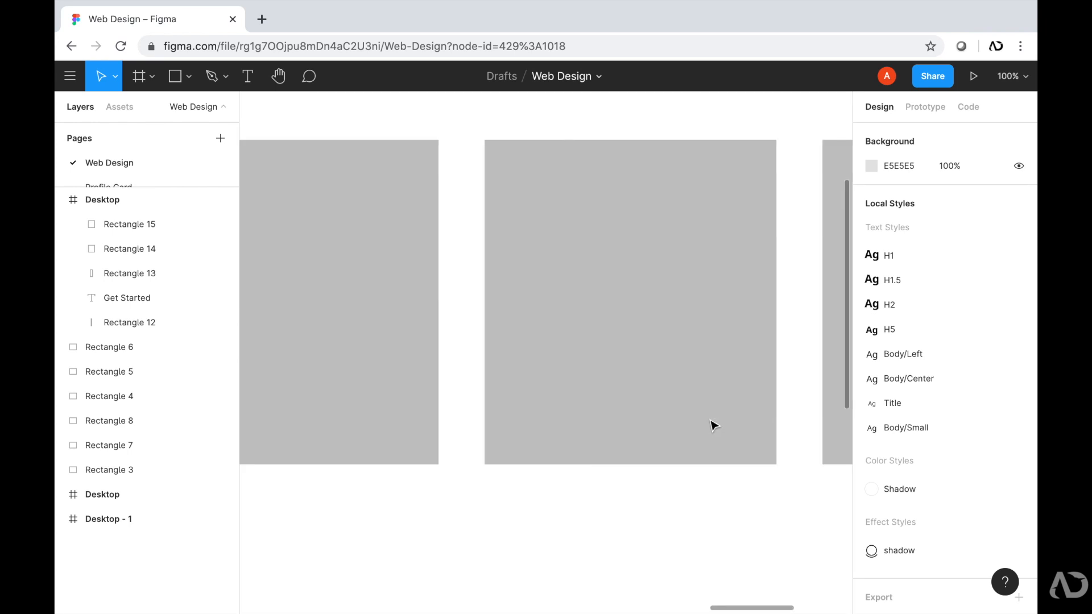
scroll(down, 3)
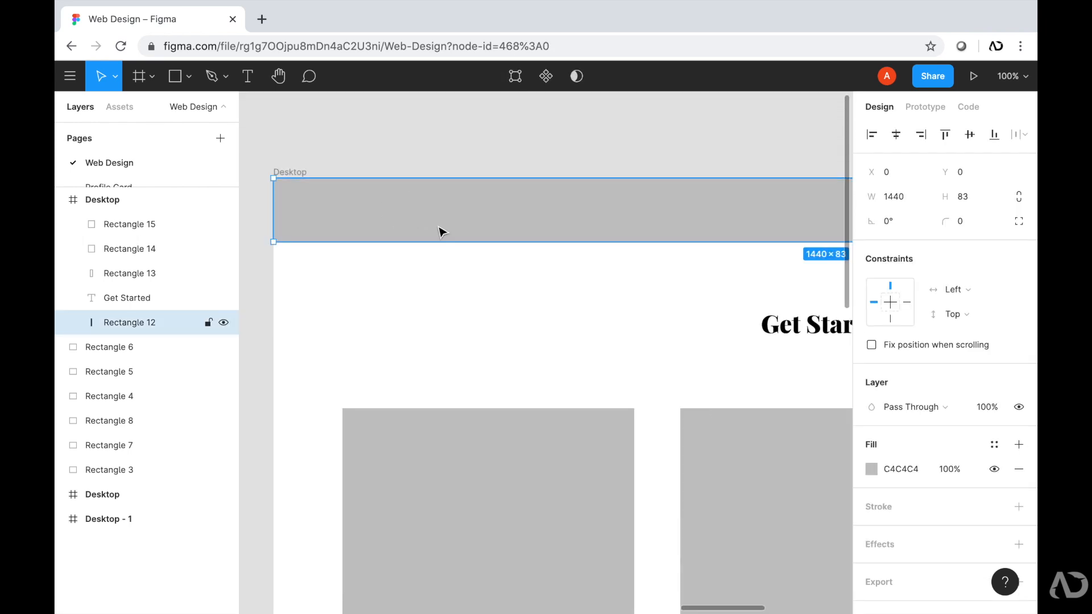
mouse_move(547, 224)
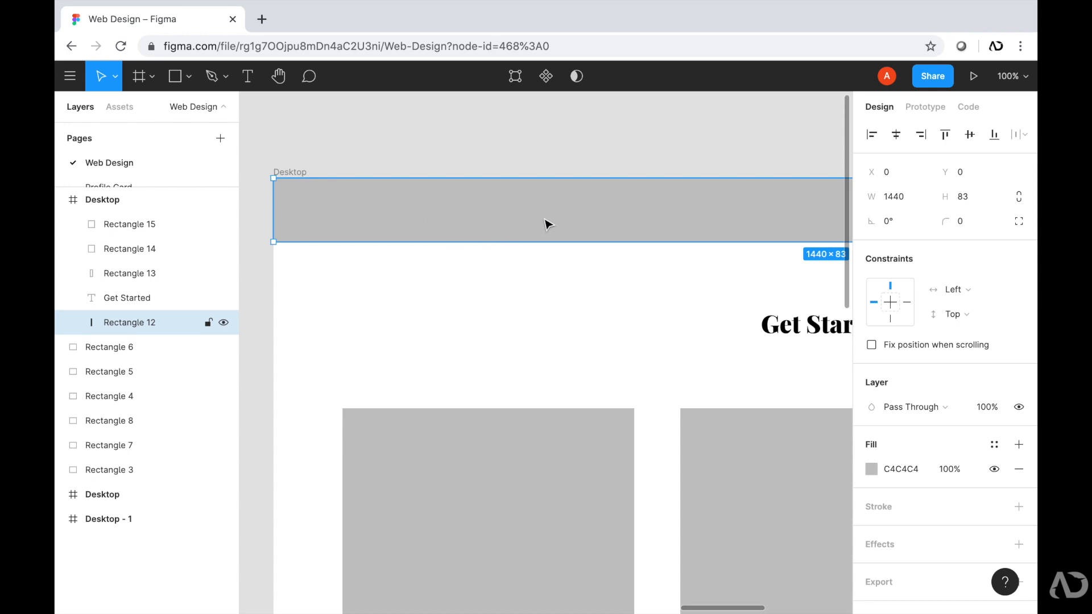
Change the navigation bar's fill colour to white FFFFFF
click(870, 468)
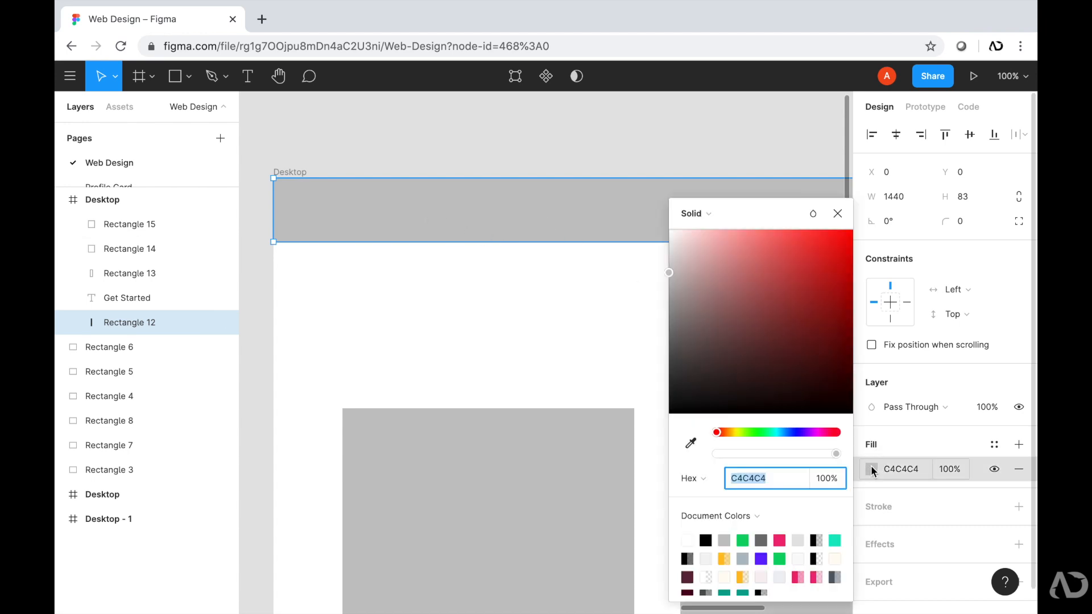
text(FFFFFF)
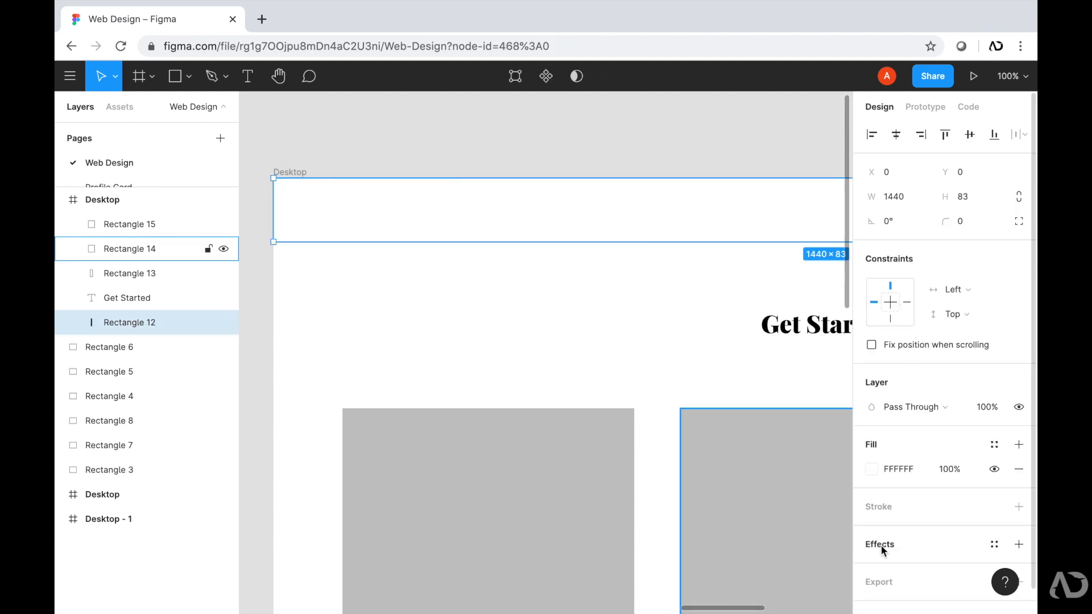
click(1018, 545)
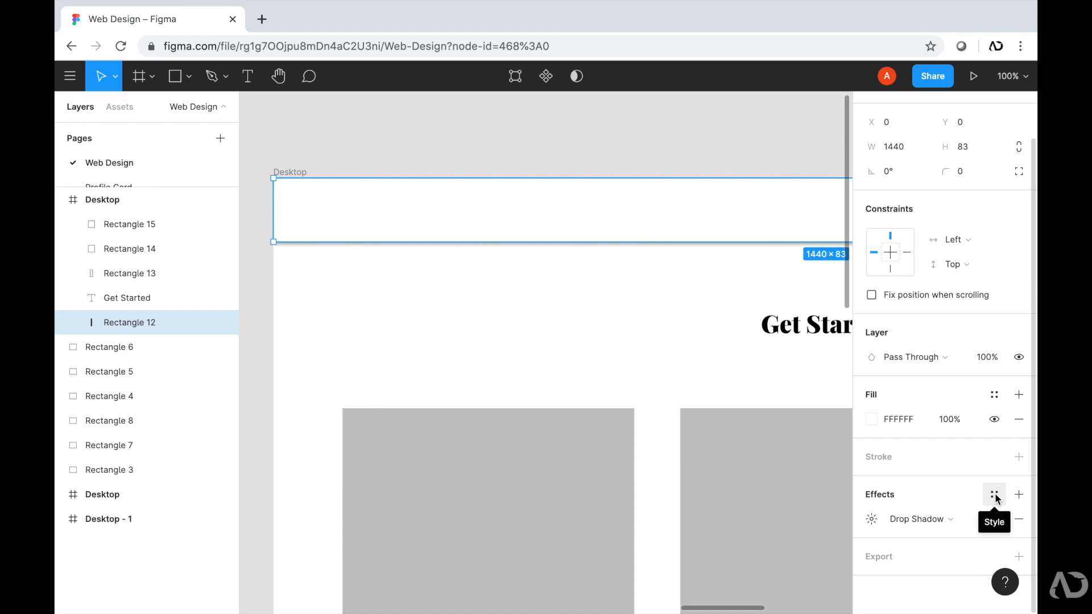
Apply the saved 'shadow' effect style to the nav bar and review its style details
click(995, 495)
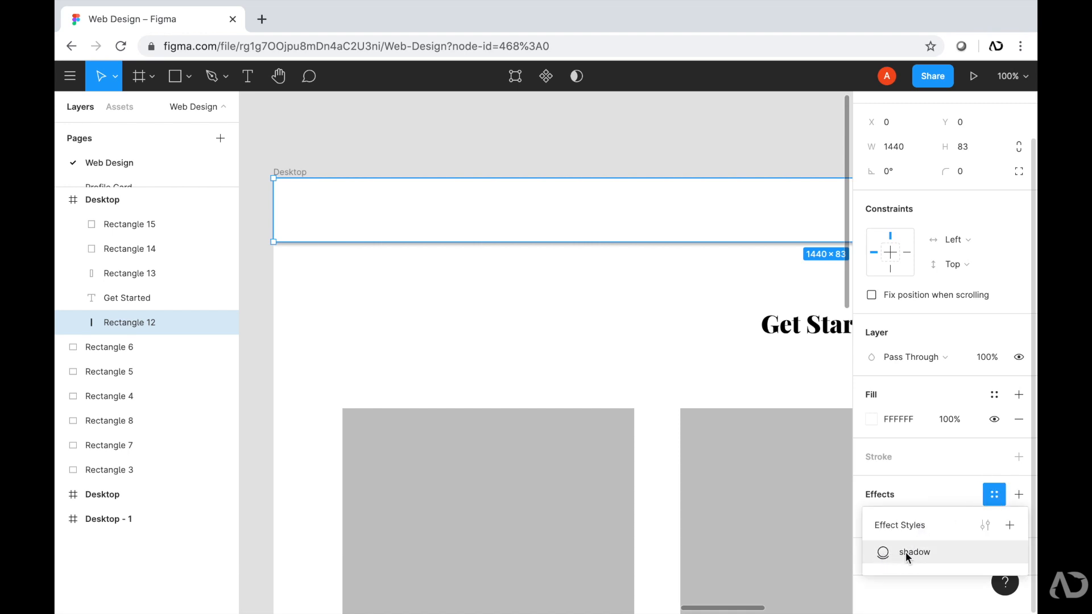
click(915, 553)
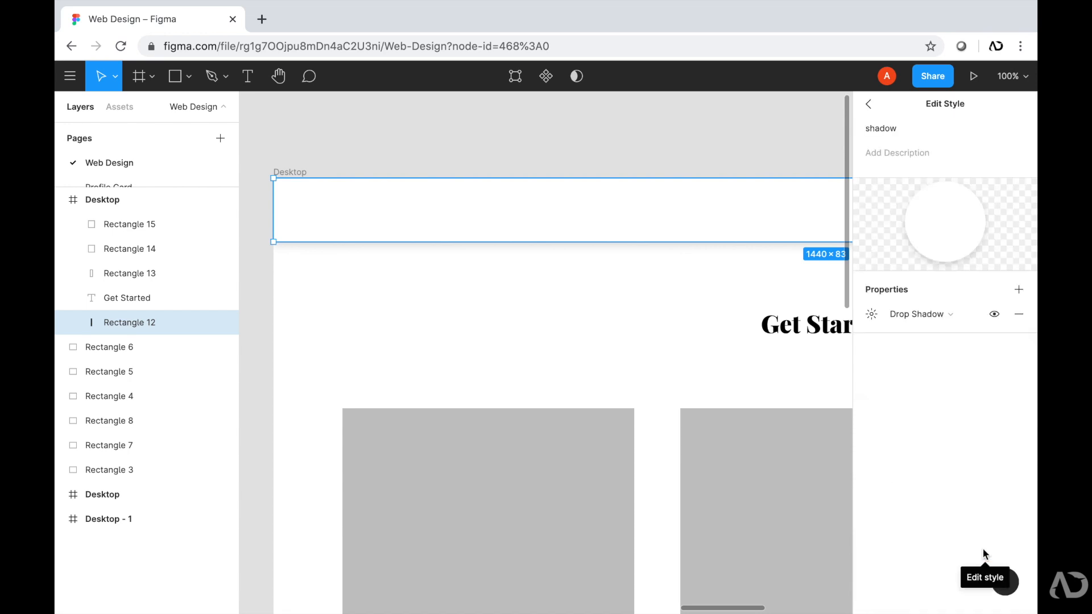
click(870, 315)
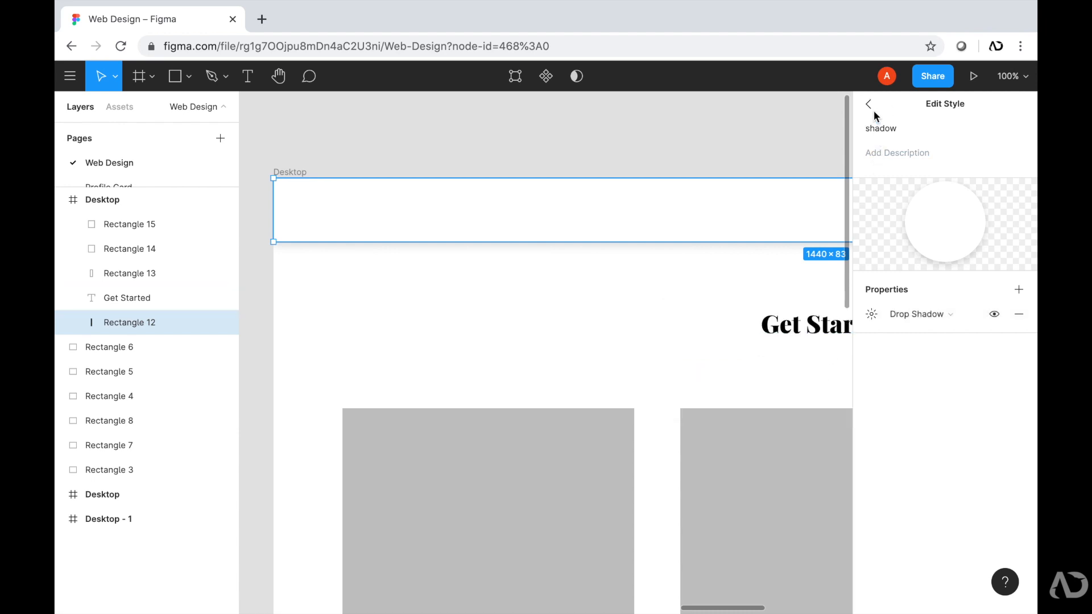
click(868, 103)
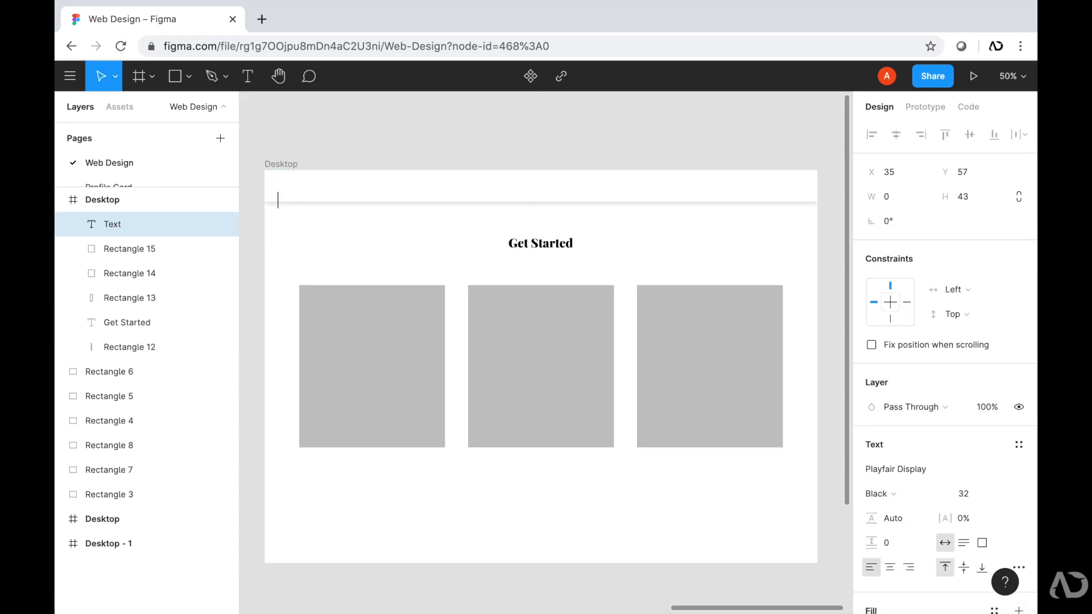
Add the 'D.co' logo text at the left of the nav bar
text(D.co)
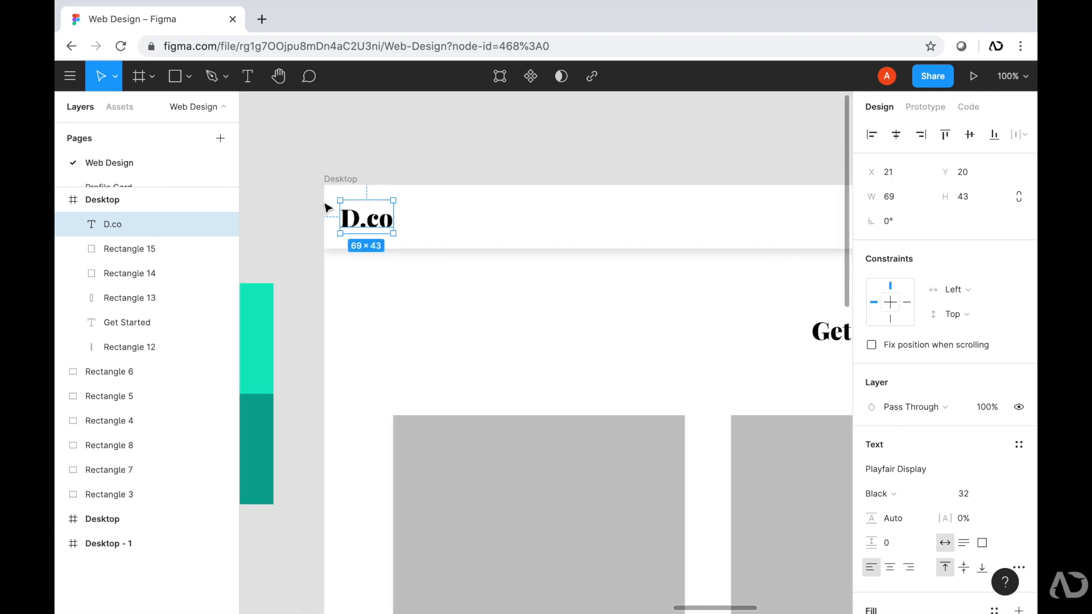
click(284, 224)
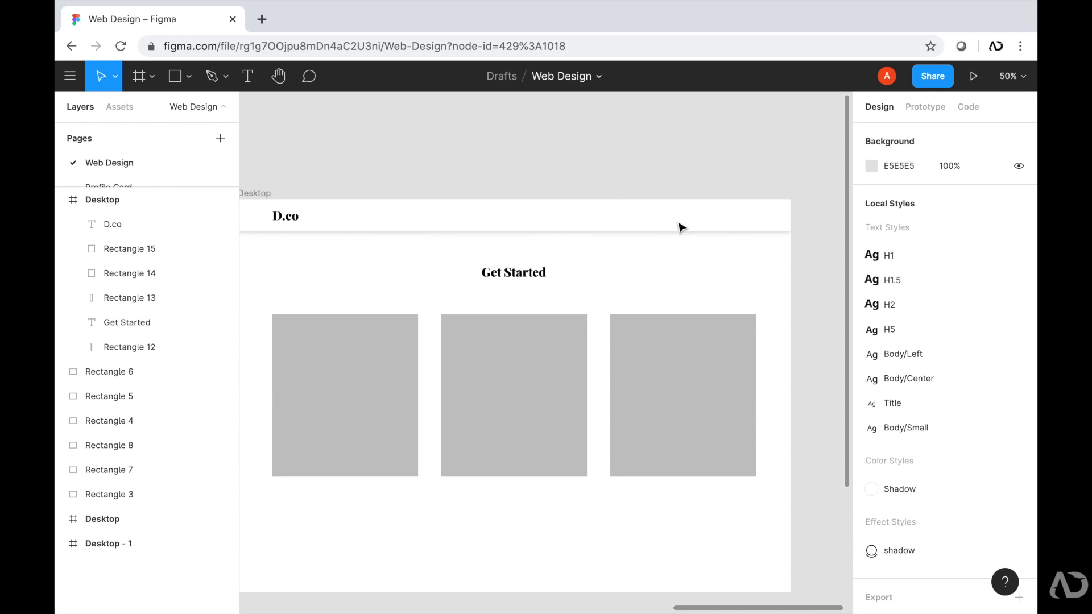
click(247, 76)
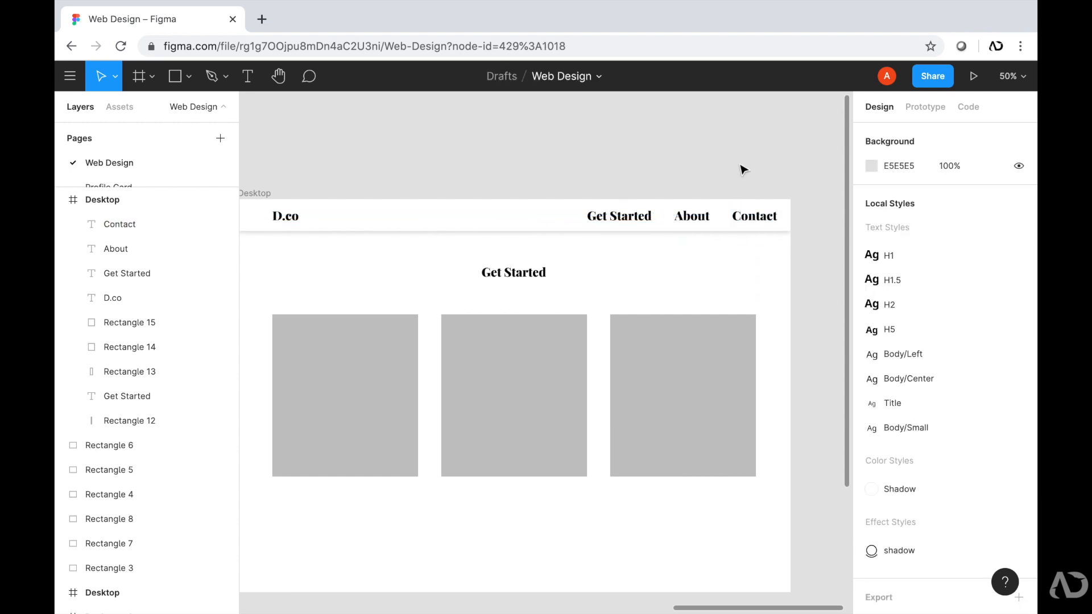
Set the logo and Get Started, About, Contact link texts to font size 16
click(753, 217)
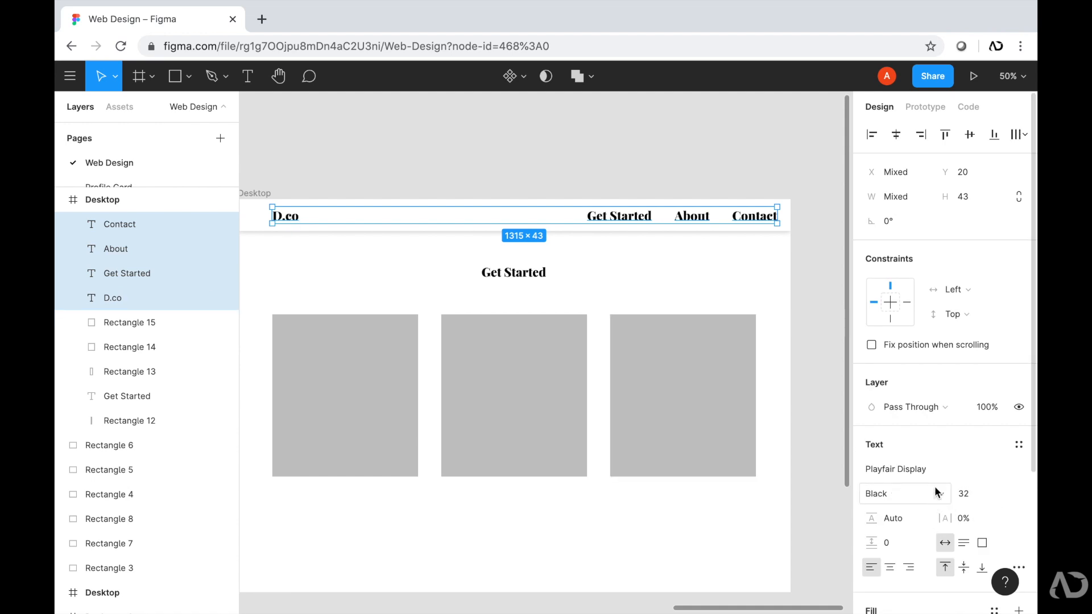
click(968, 494)
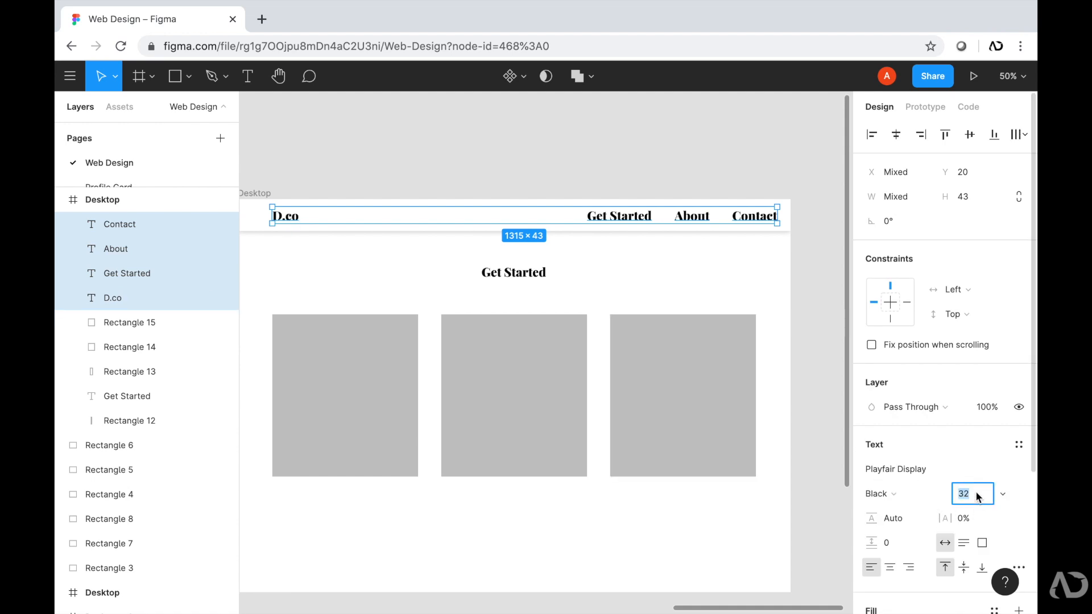
text(16)
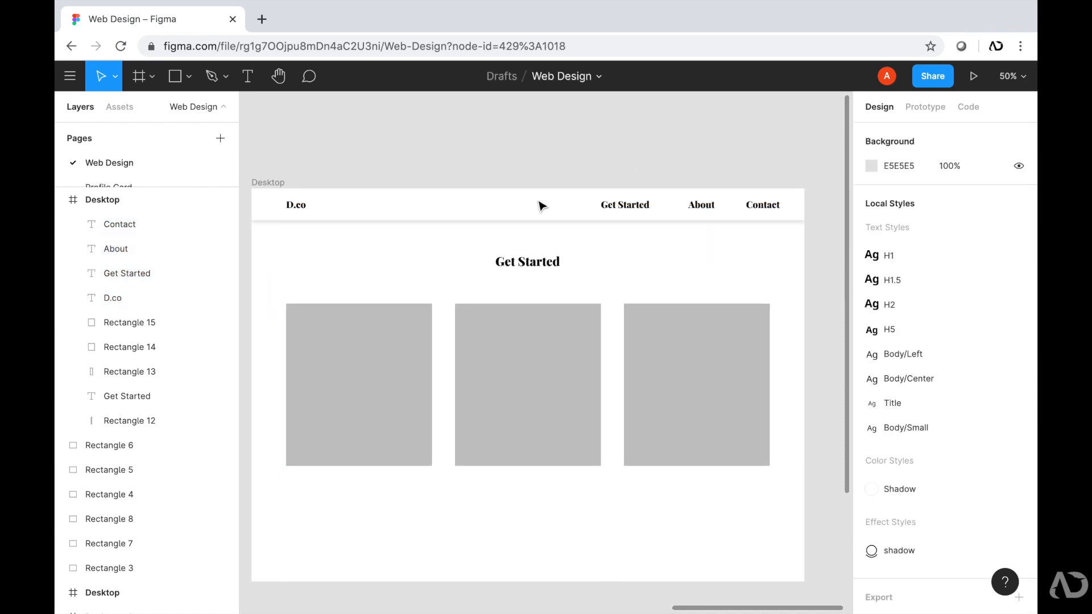
Recolour the D.co logo teal and add a 125×8 underline bar beneath the Get Started link
click(130, 420)
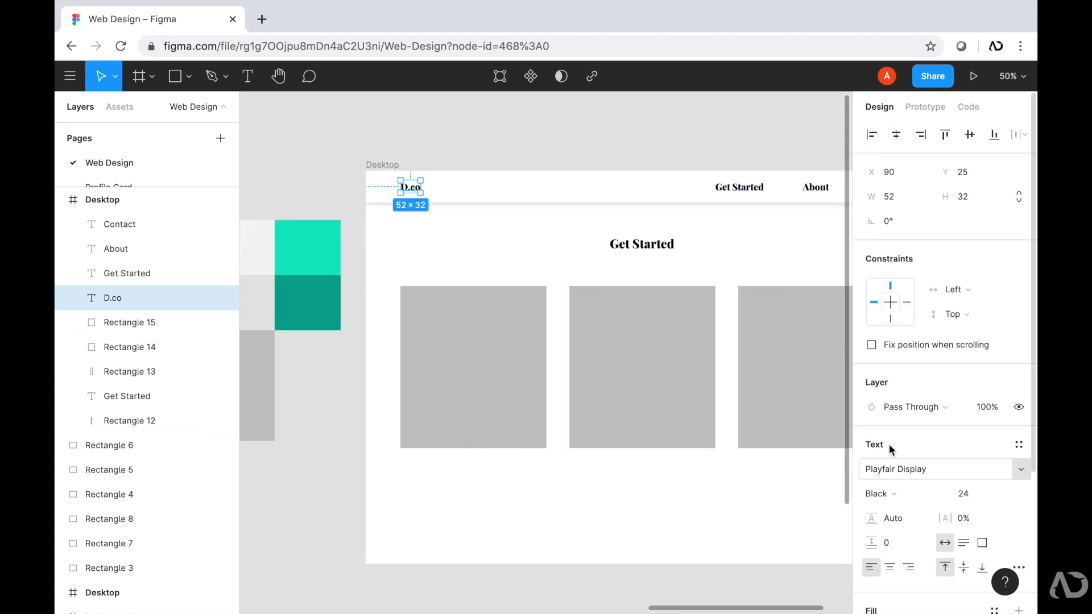
click(872, 547)
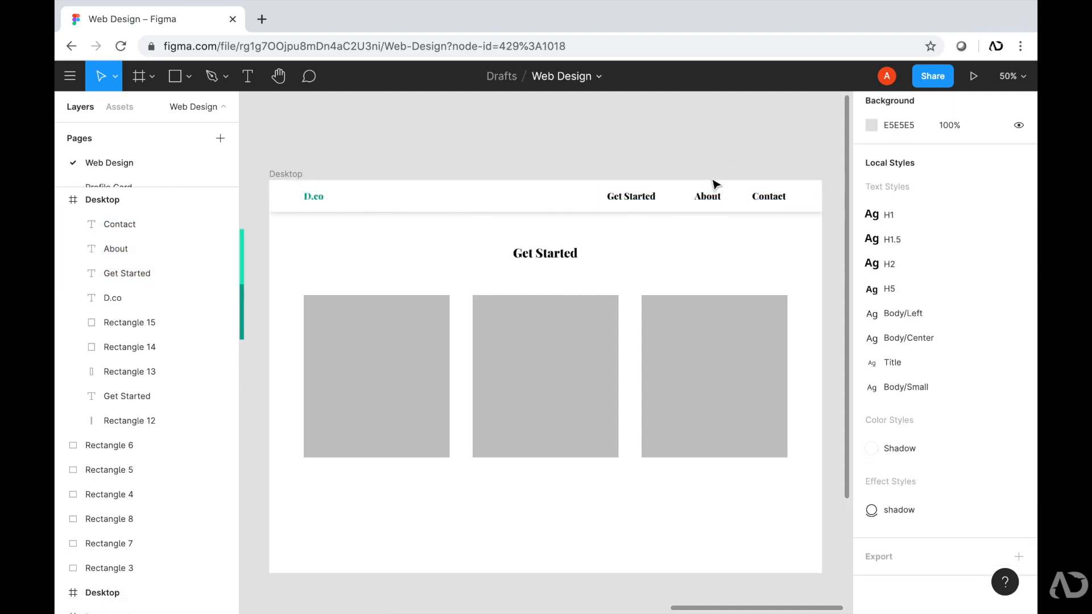
click(768, 196)
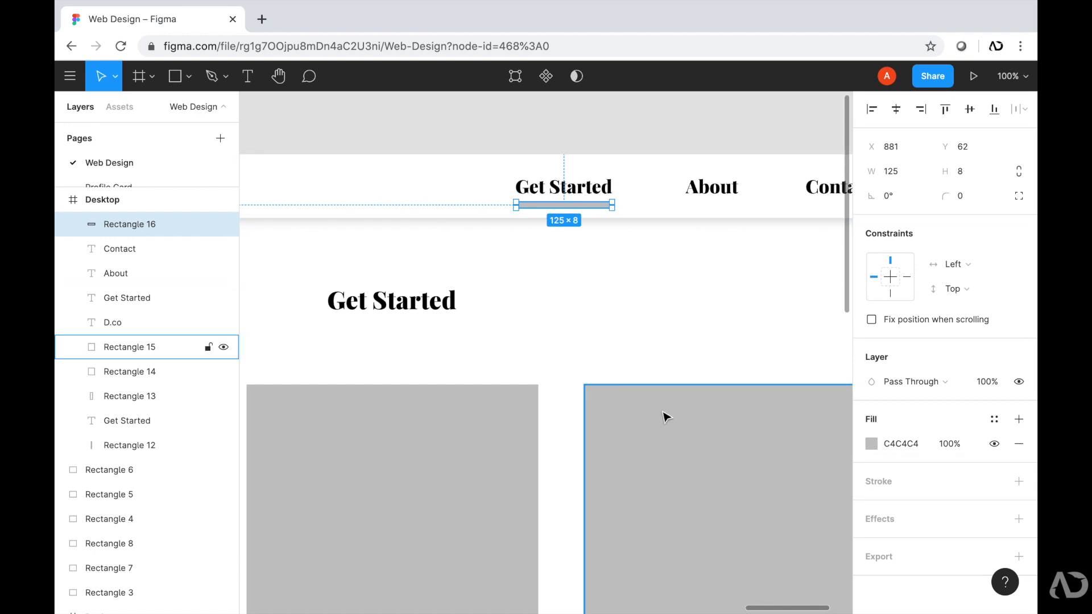
Fill the Rectangle 16 underline bar with the teal document colour
click(871, 444)
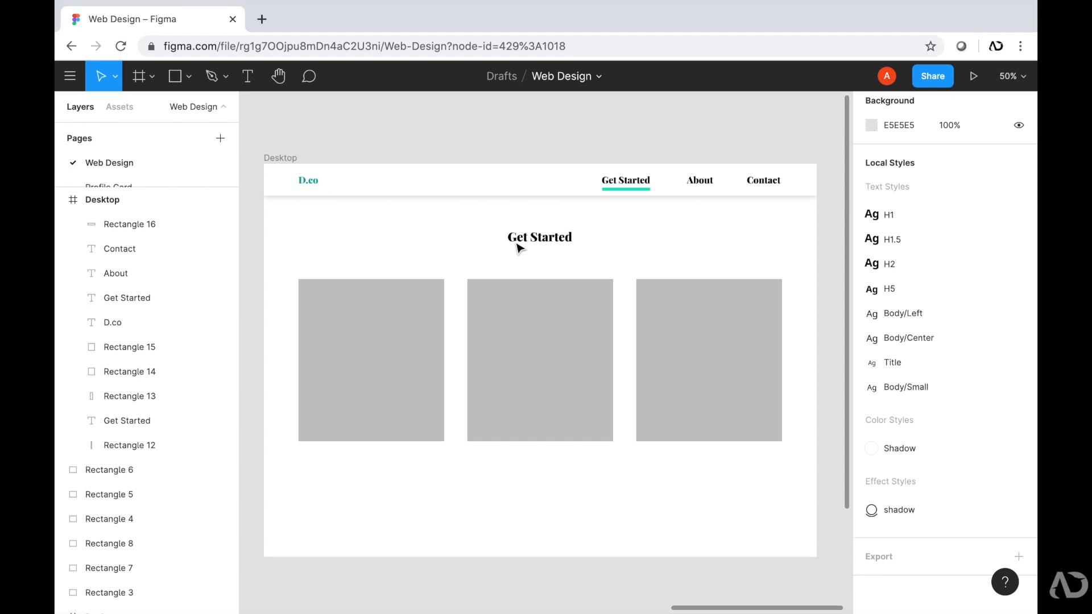
Change the Get Started heading from 32 to 48 and recentre it above the cards
click(539, 236)
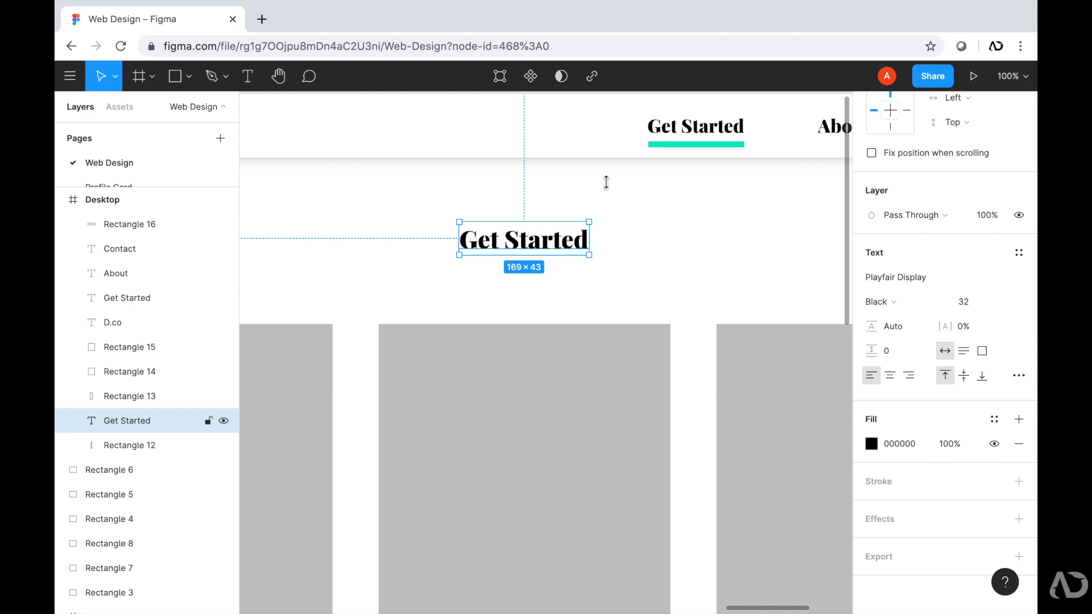
mouse_move(595, 233)
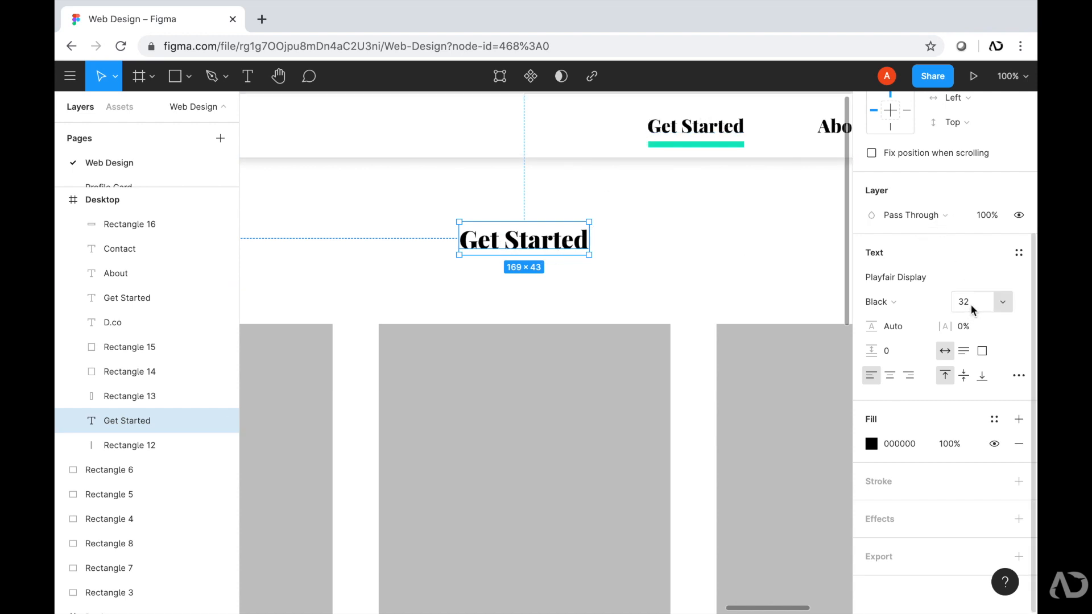
click(969, 301)
text(48)
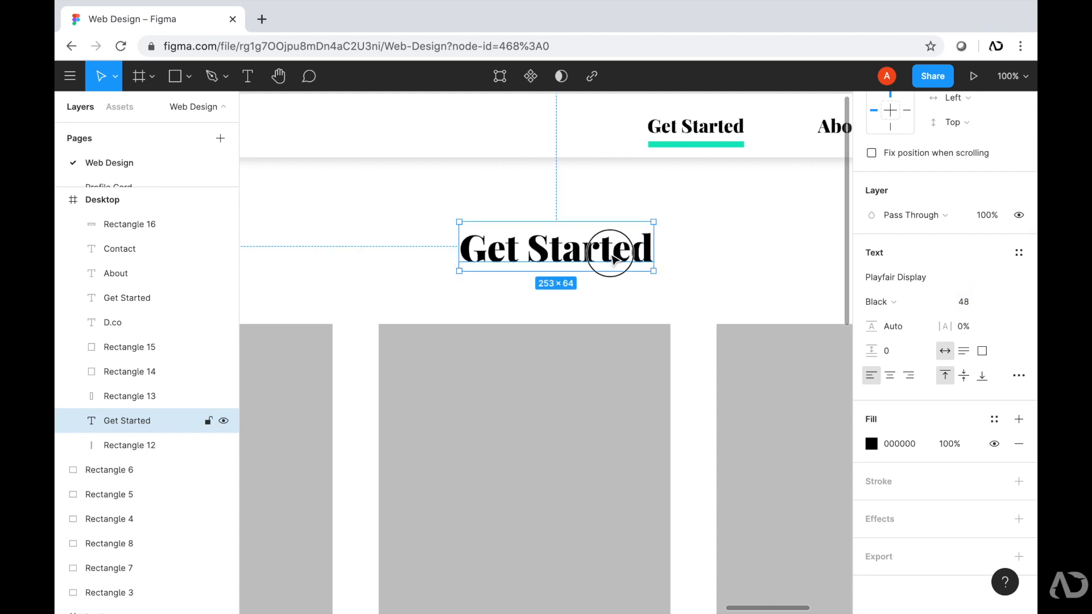
drag(555, 250, 523, 241)
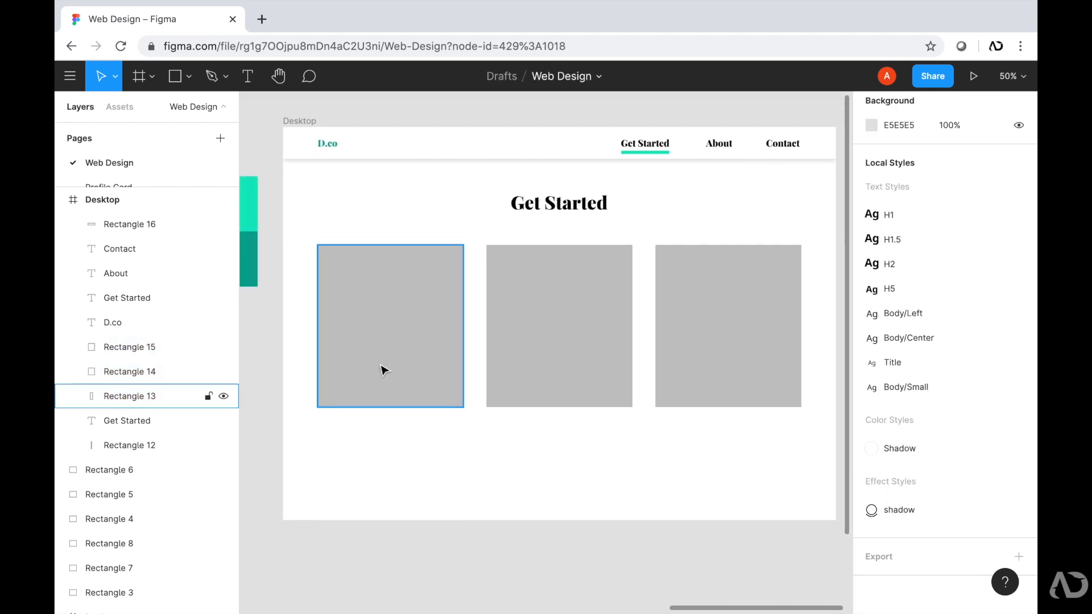
mouse_move(371, 334)
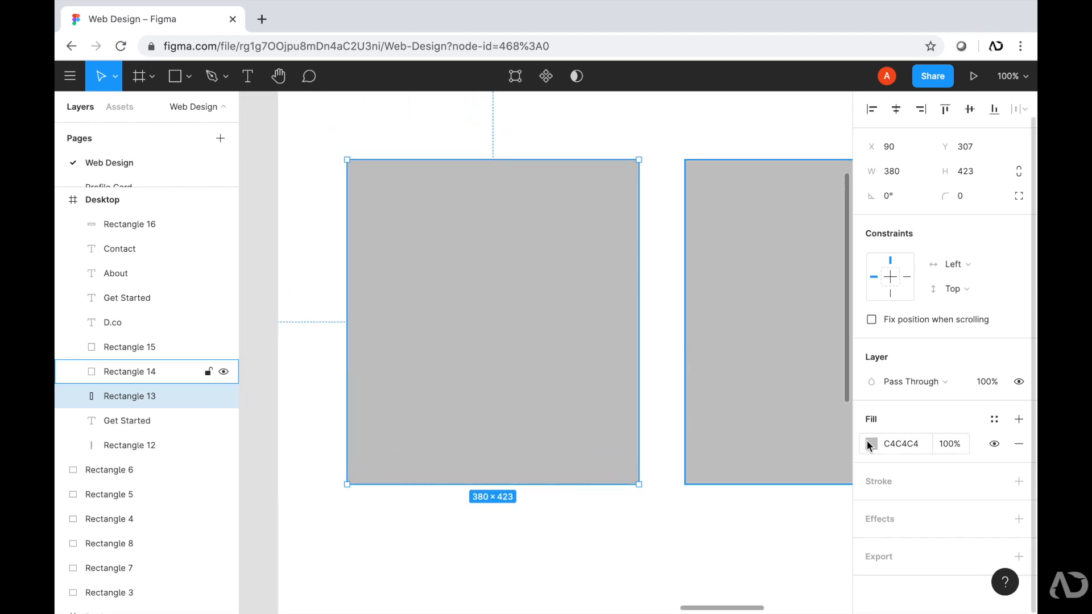
Set Rectangle 13 to white FFFFFF and give it the saved 'shadow' effect style
click(870, 444)
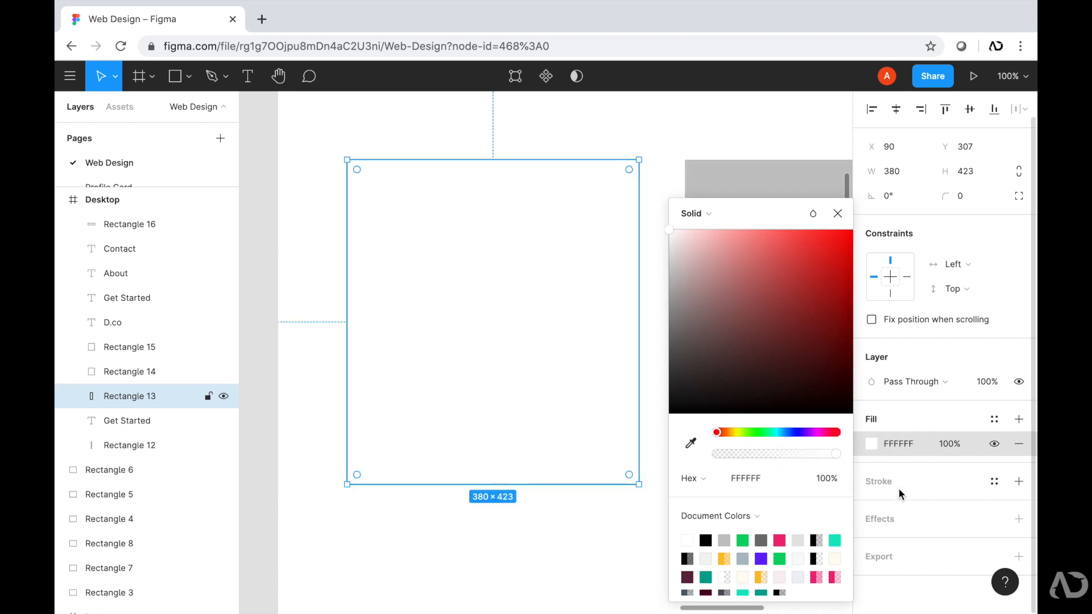
click(839, 213)
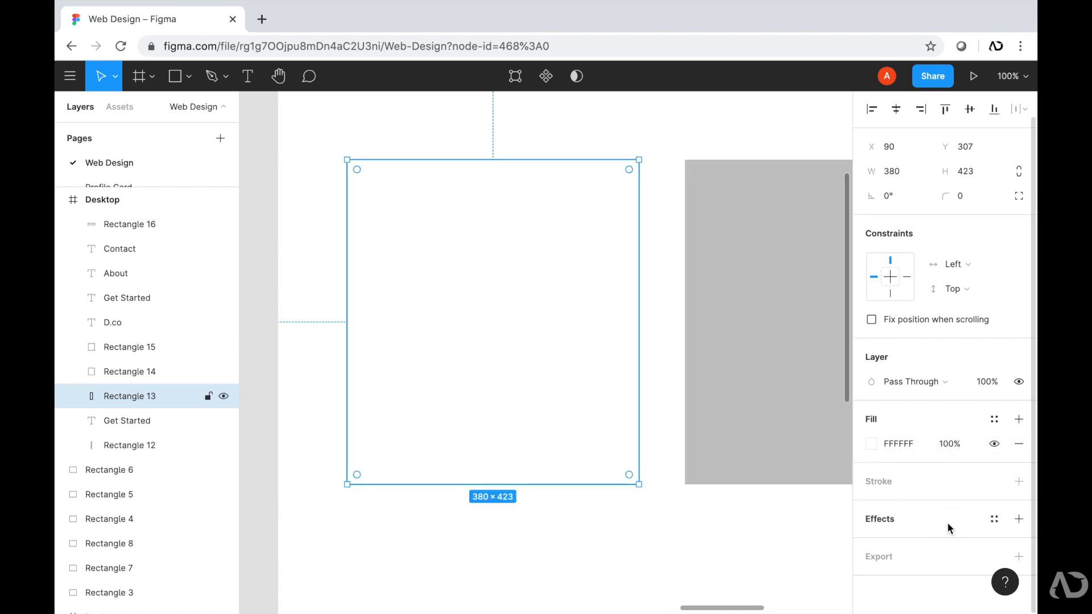
click(994, 519)
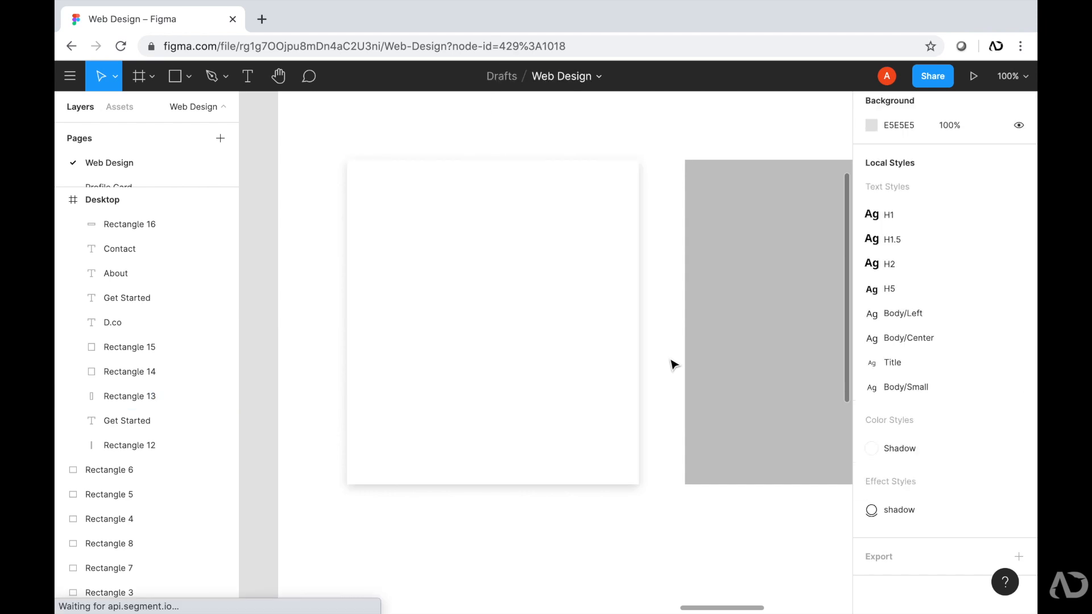
click(129, 396)
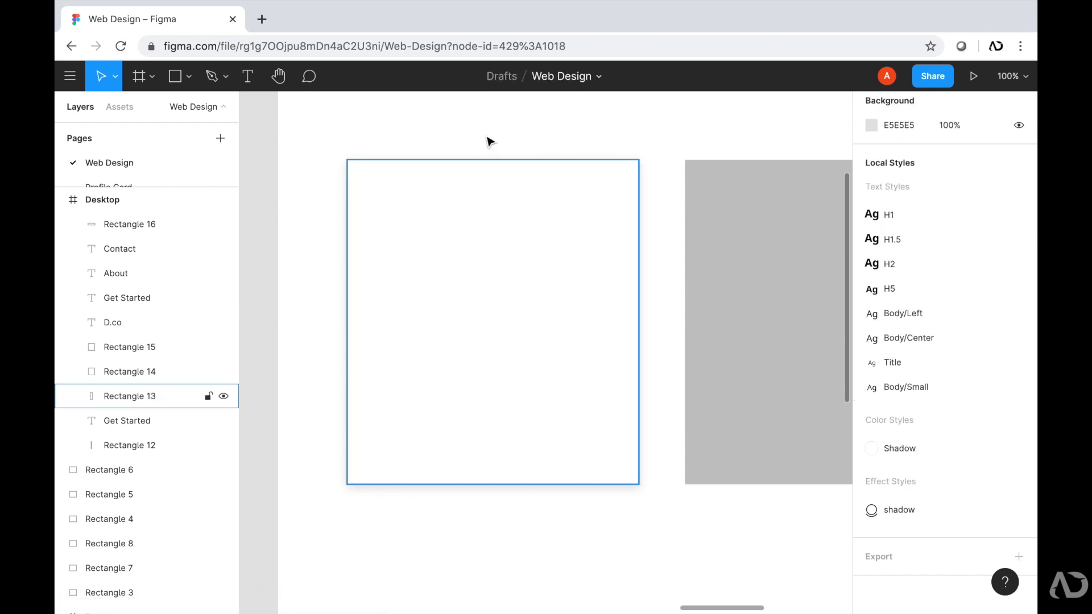
mouse_move(486, 183)
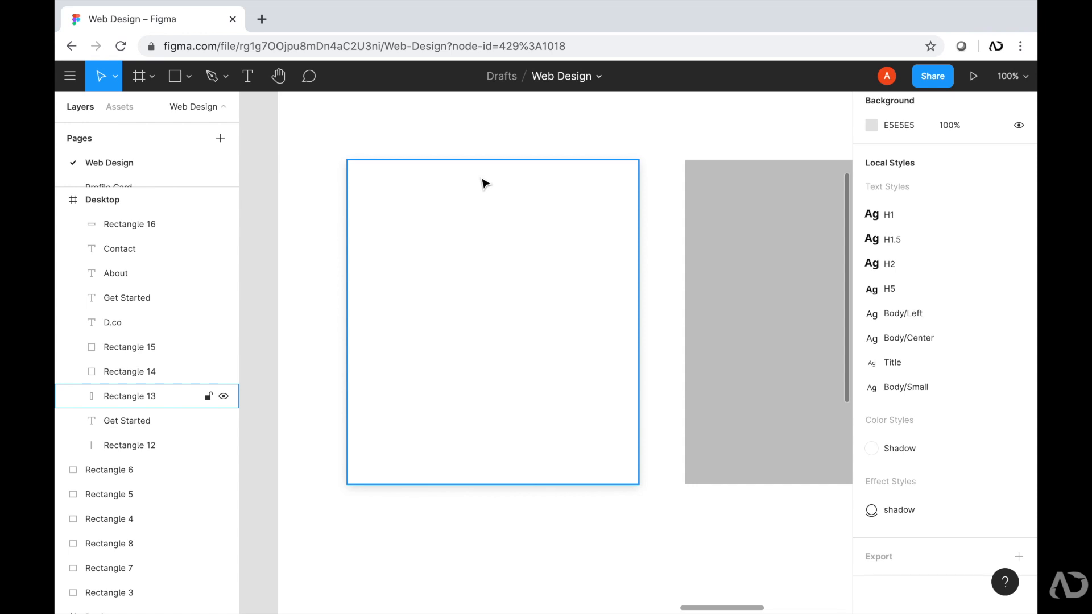
Size the ellipse to 100×100, centre it on the first card's top edge and fill it teal
click(173, 77)
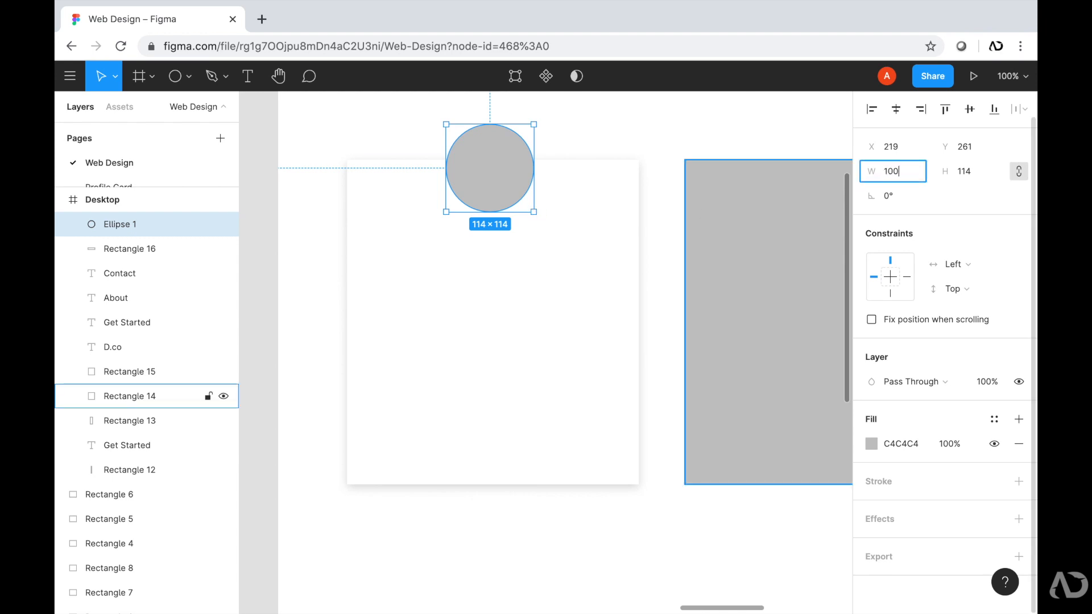
text(100)
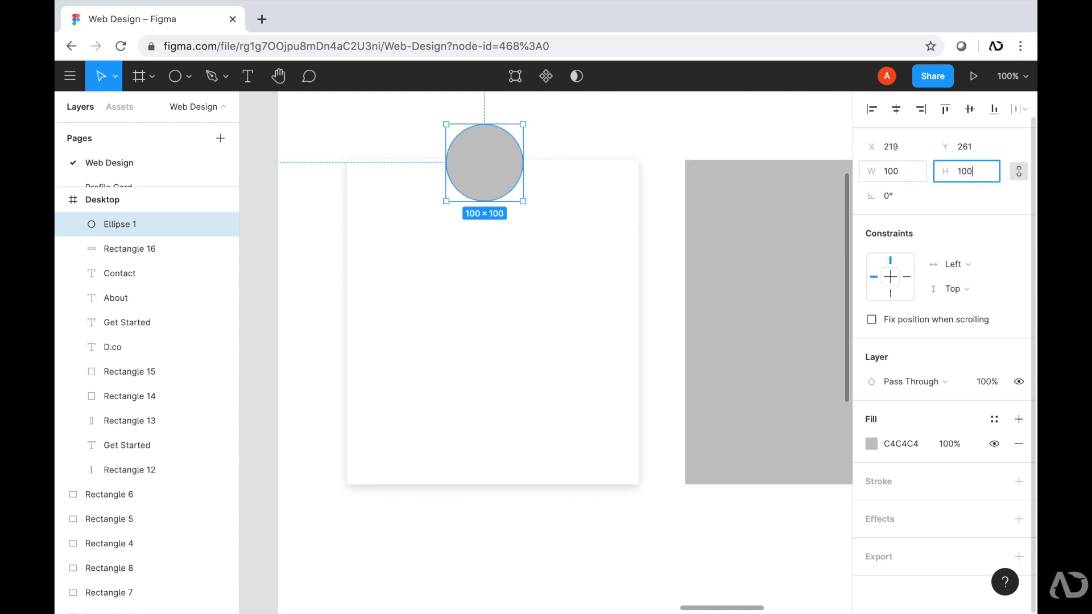
drag(483, 164, 511, 174)
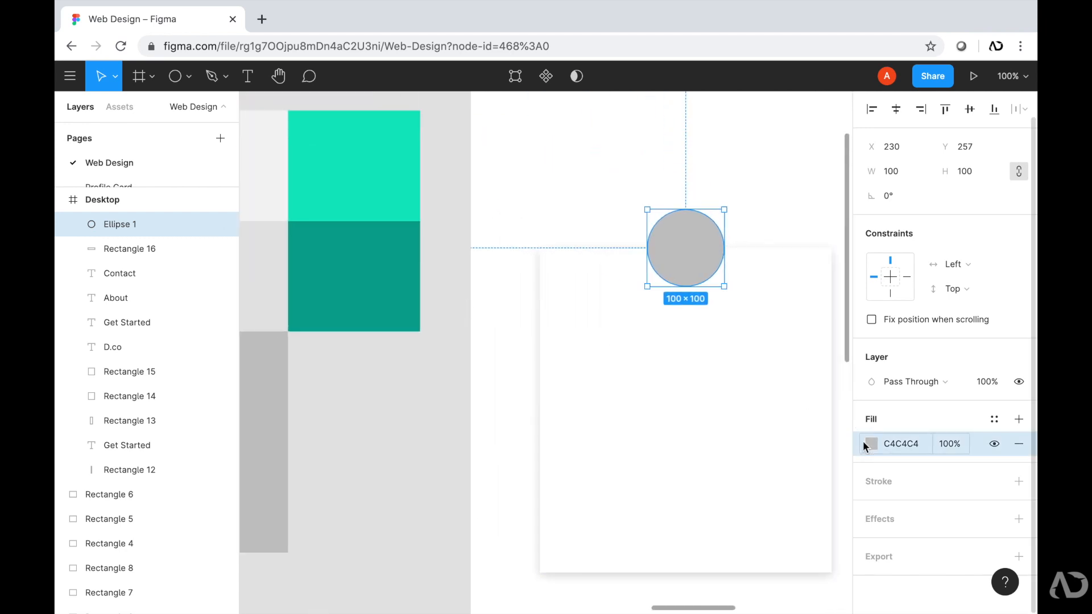
click(870, 443)
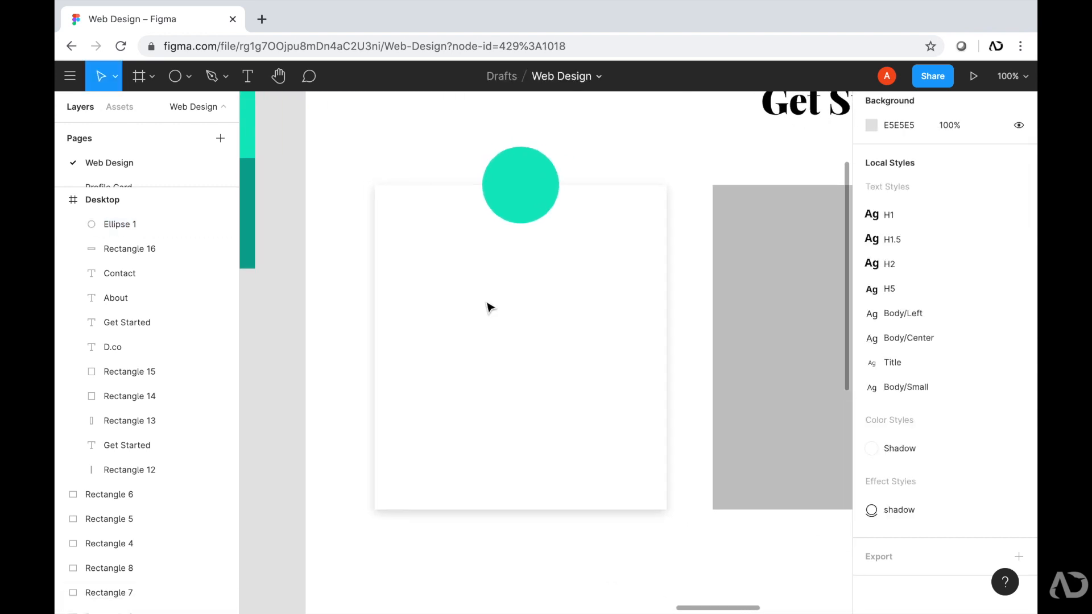
Add a Header text on the first card, duplicate it and retype the copy as Description
click(247, 76)
text(Header)
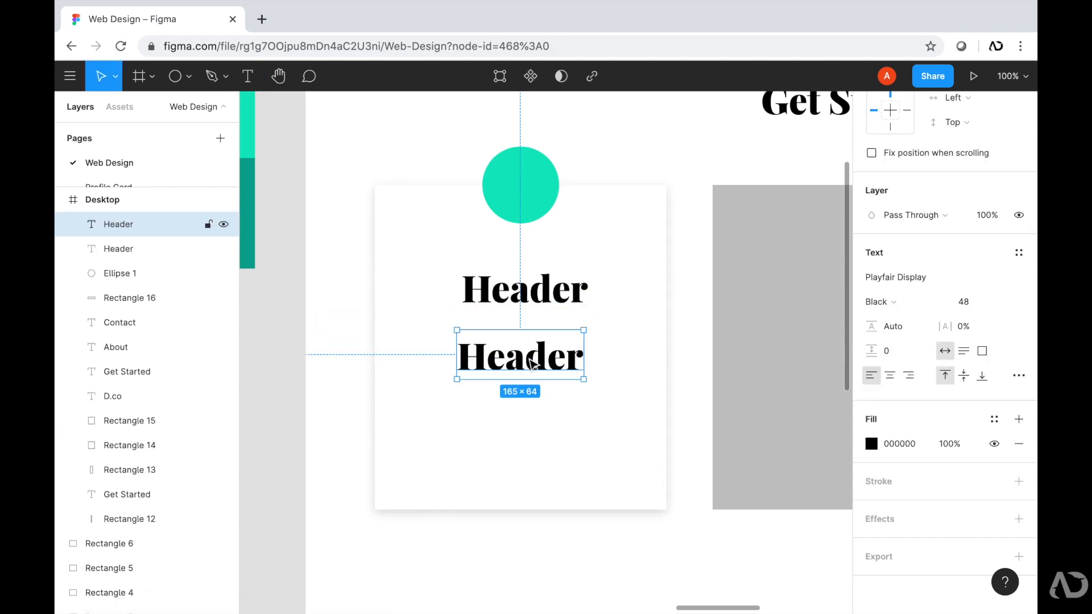
text(Description)
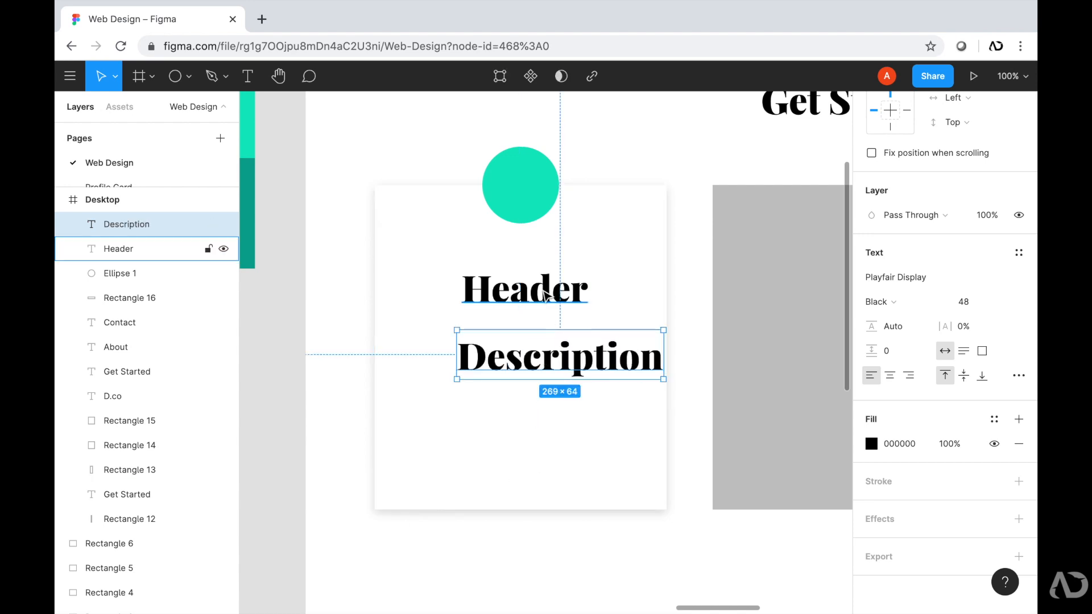
mouse_move(515, 319)
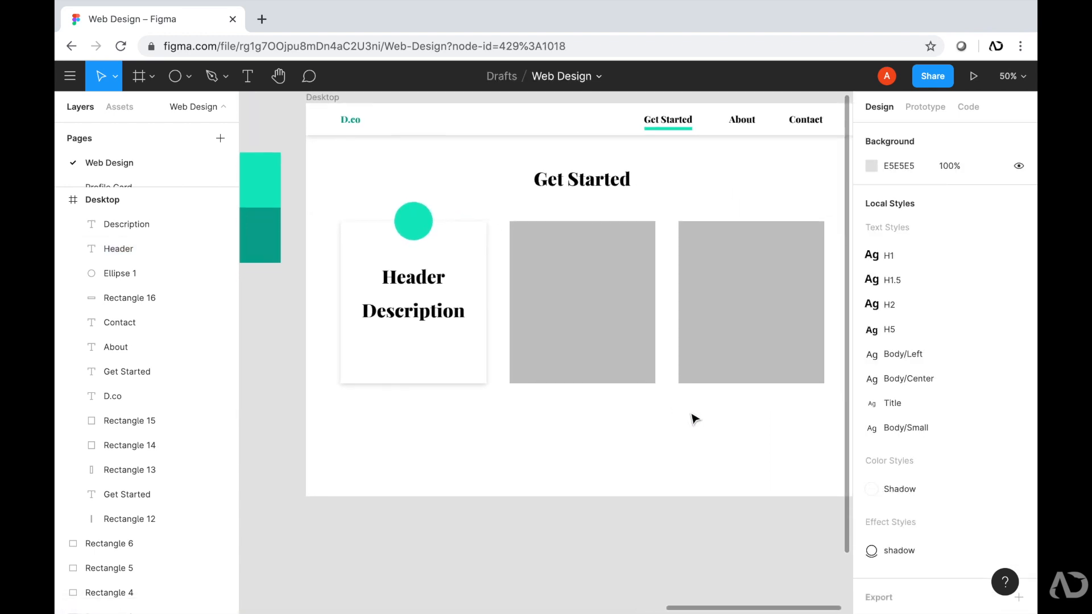
mouse_move(702, 407)
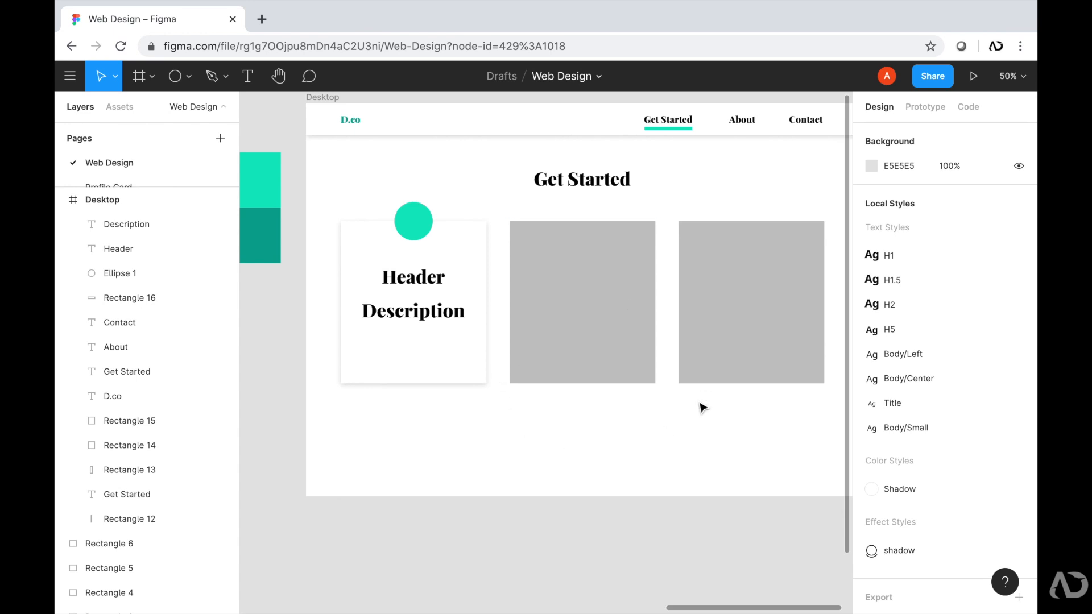
Set the Header font size to 32 and the Description to 18 with Regular weight
click(119, 250)
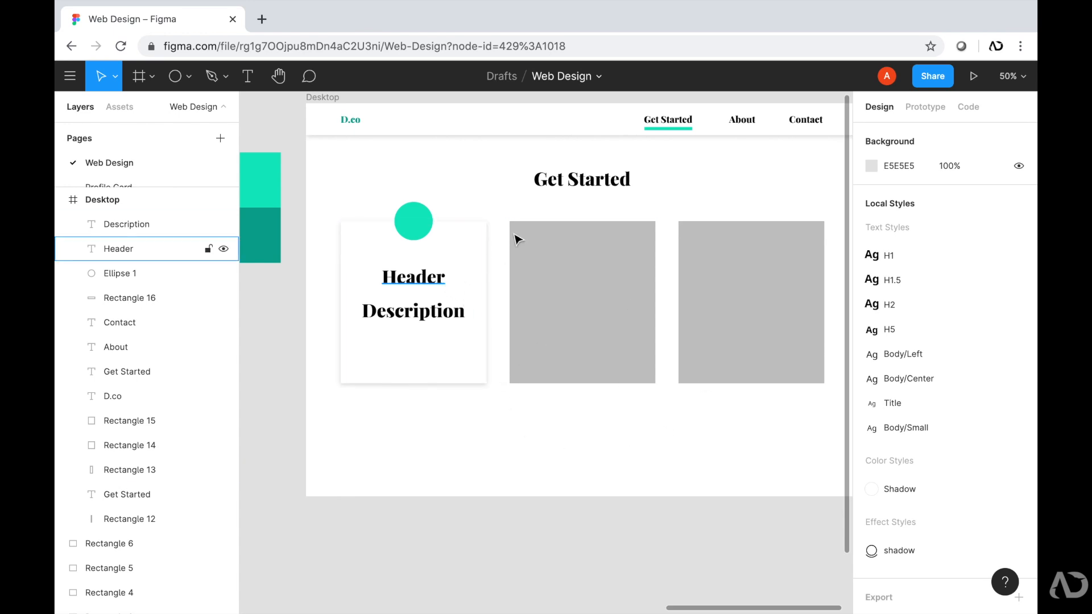
mouse_move(417, 281)
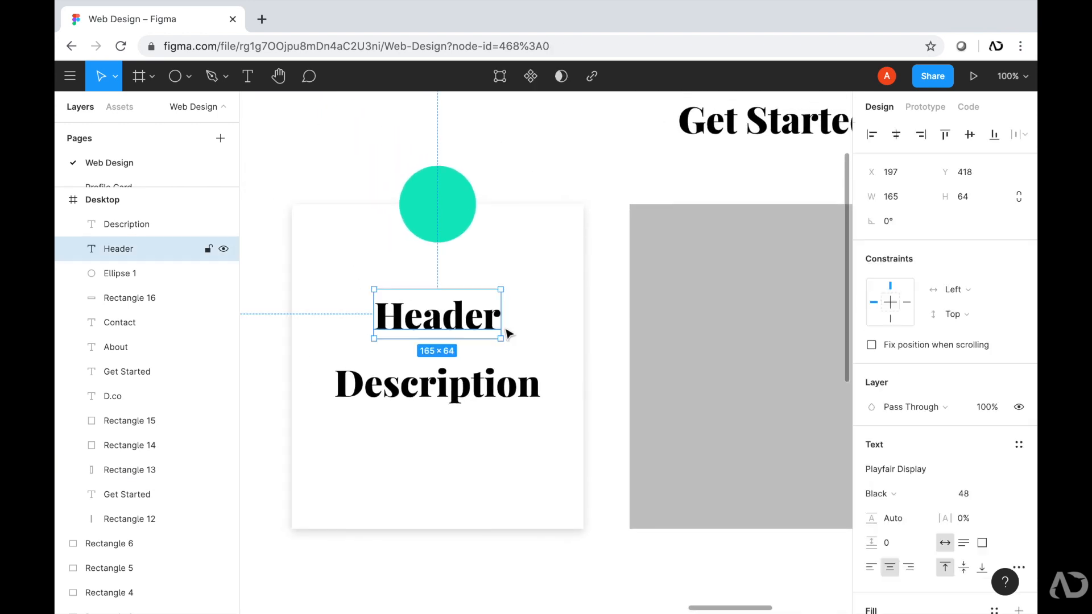
click(968, 493)
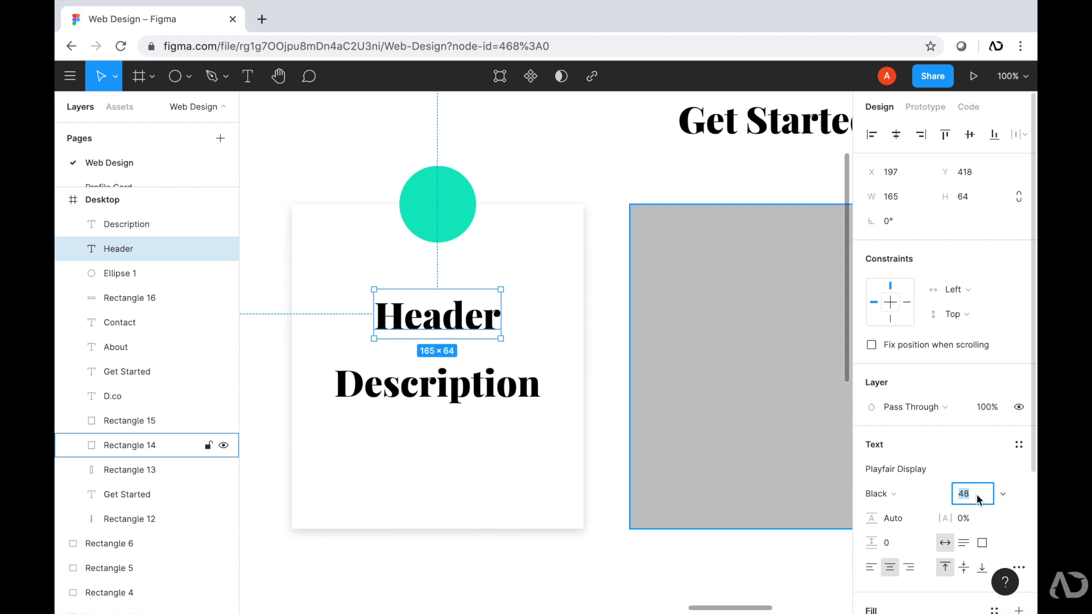
text(32)
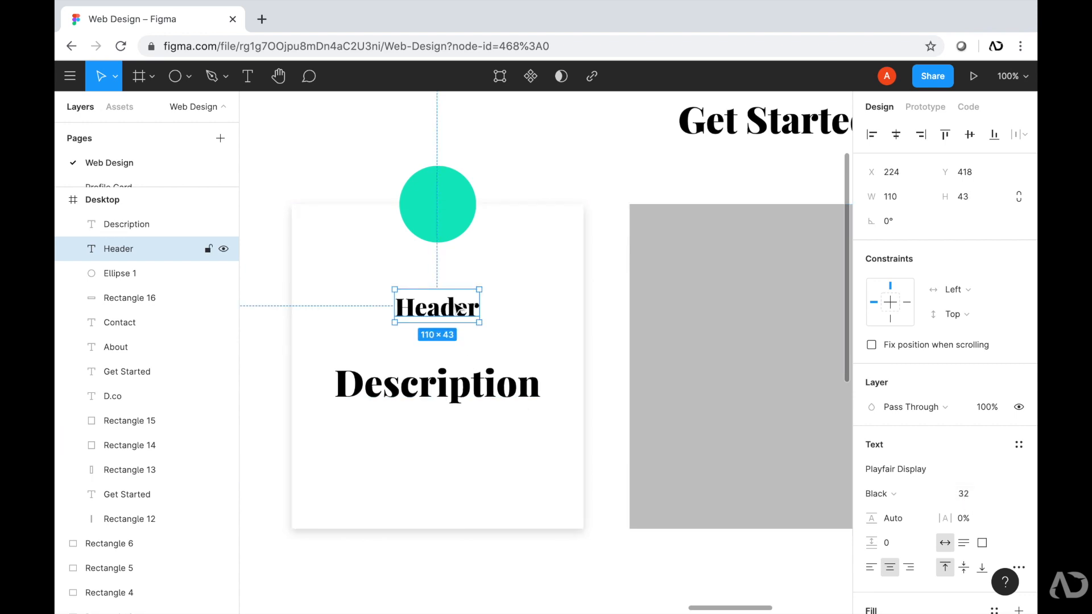
click(437, 382)
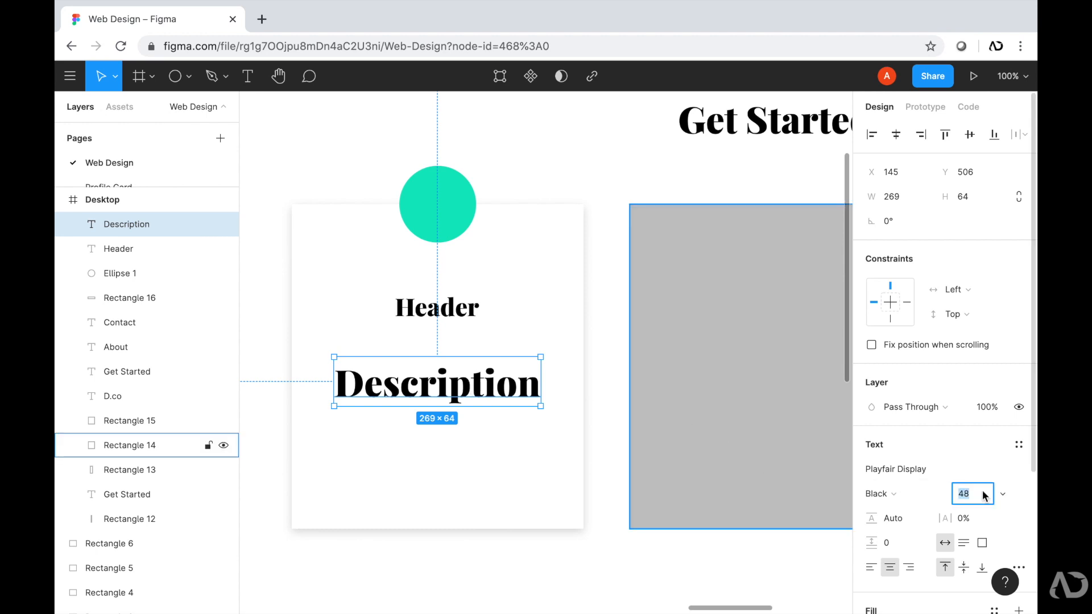
text(18)
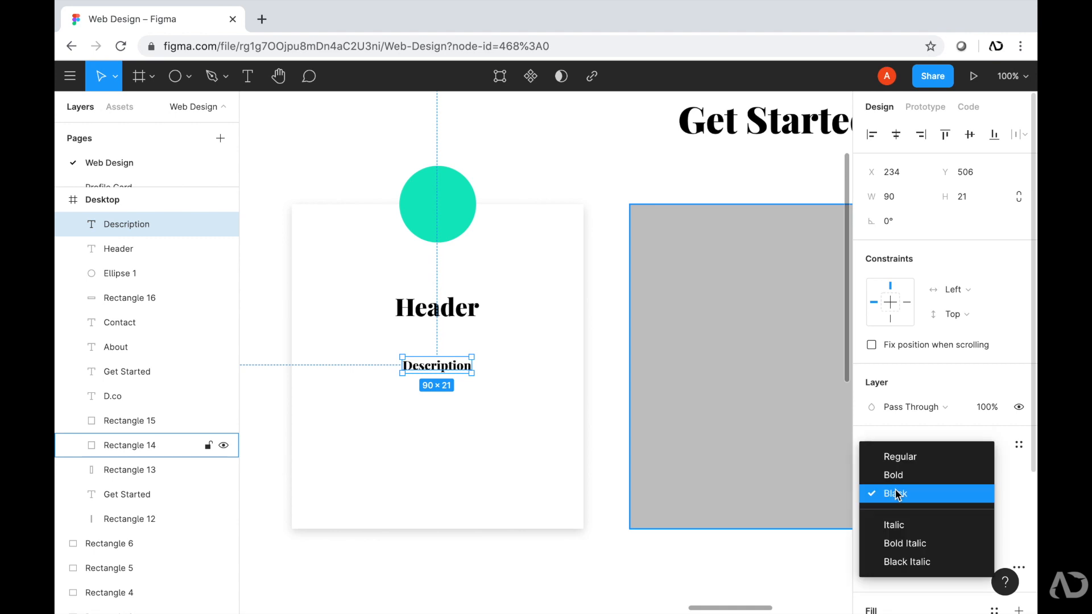
mouse_move(926, 456)
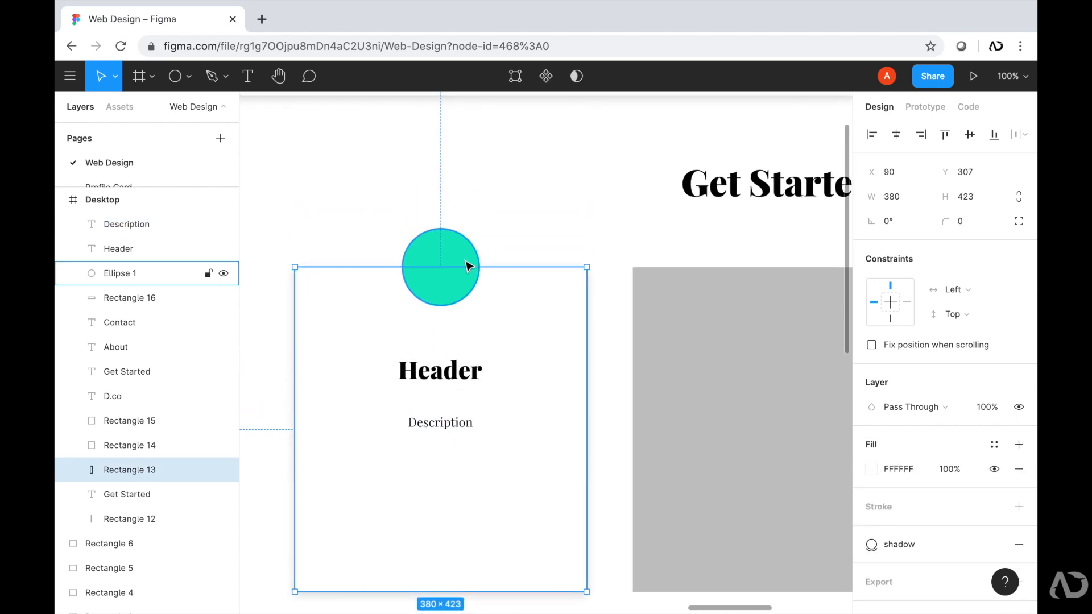
Add a '1' text layer and move it onto the teal circle
click(431, 288)
text(1)
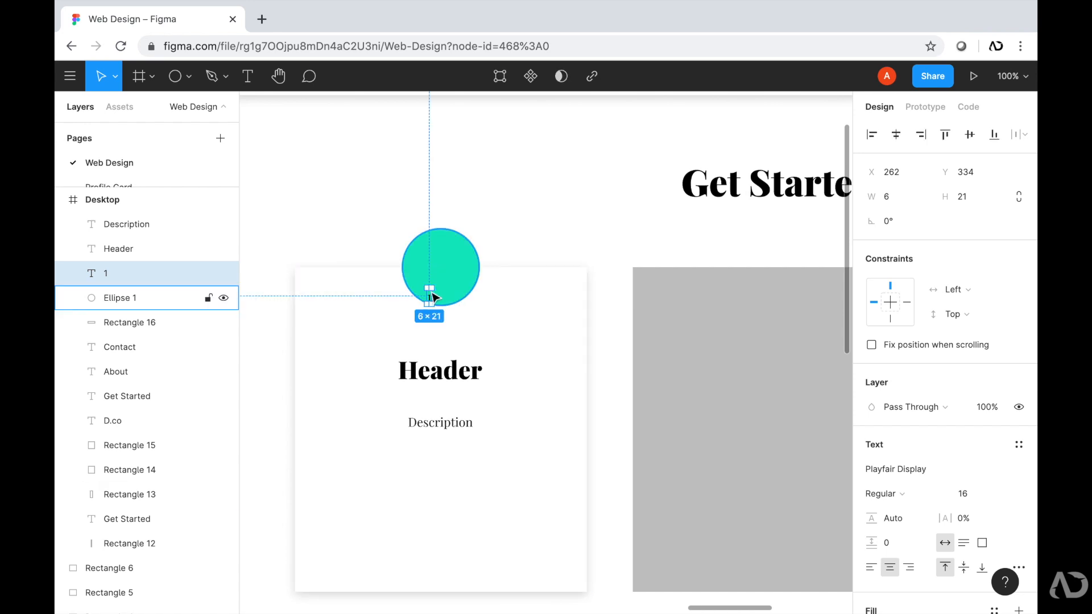
drag(429, 292, 440, 270)
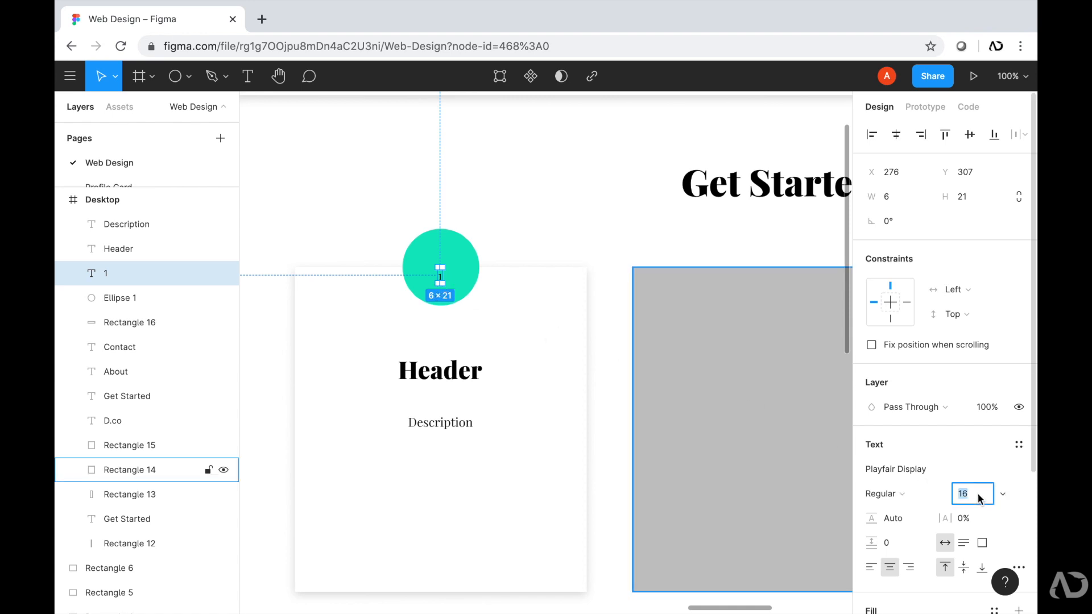
Make the '1' size 64 with Black weight and centre it inside the teal circle
text(6)
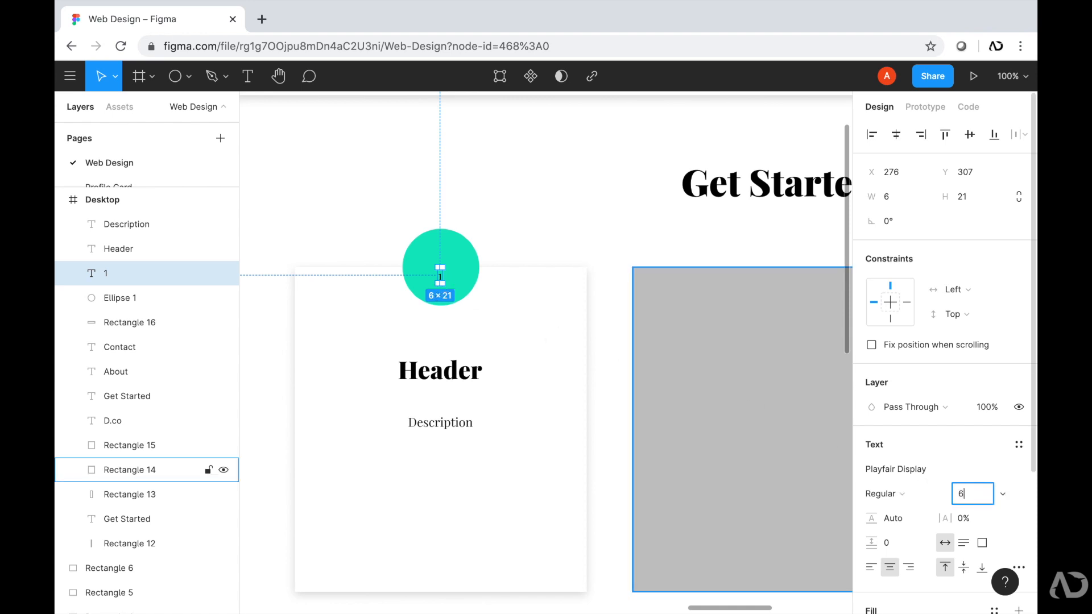
text(64)
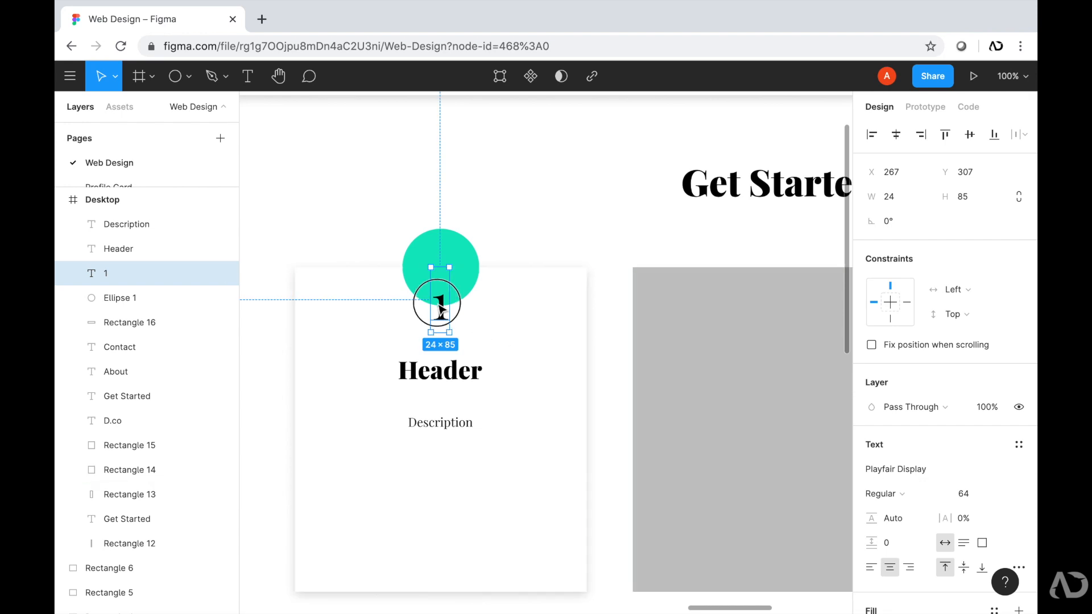
drag(440, 302, 440, 268)
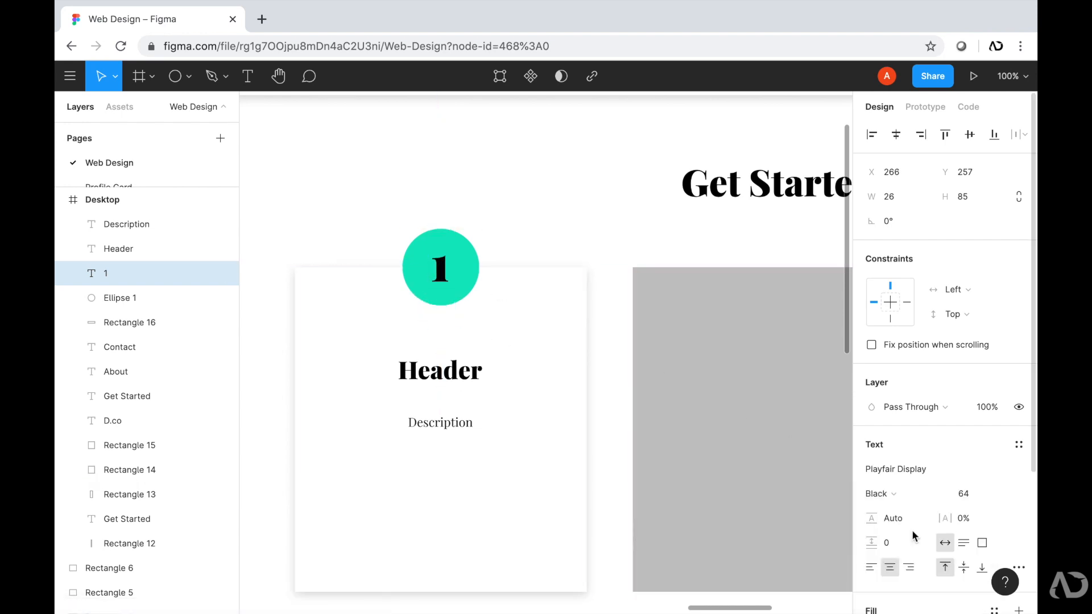
click(879, 493)
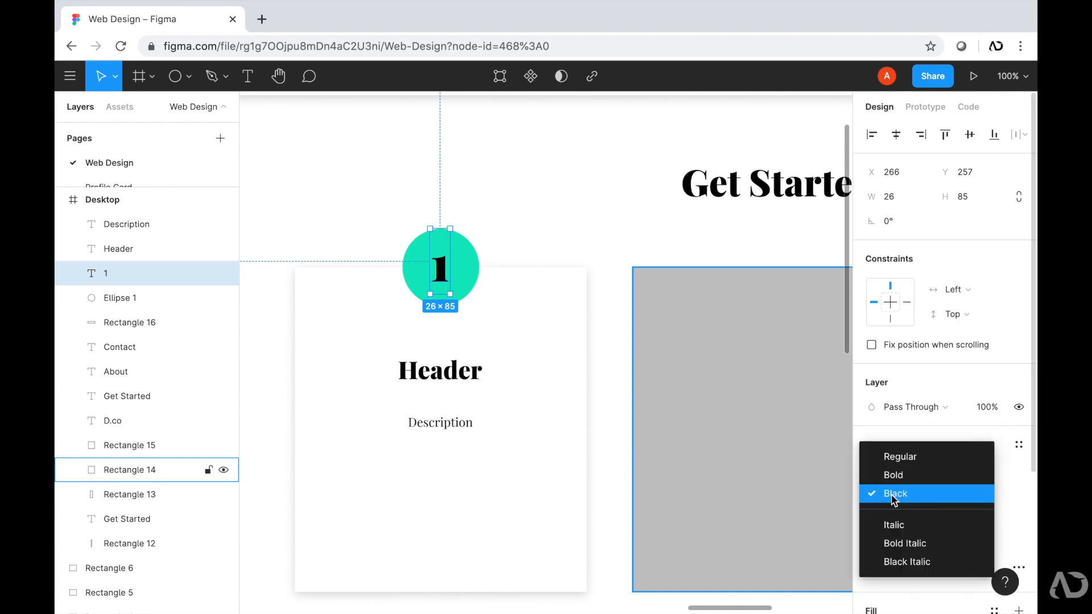
click(892, 475)
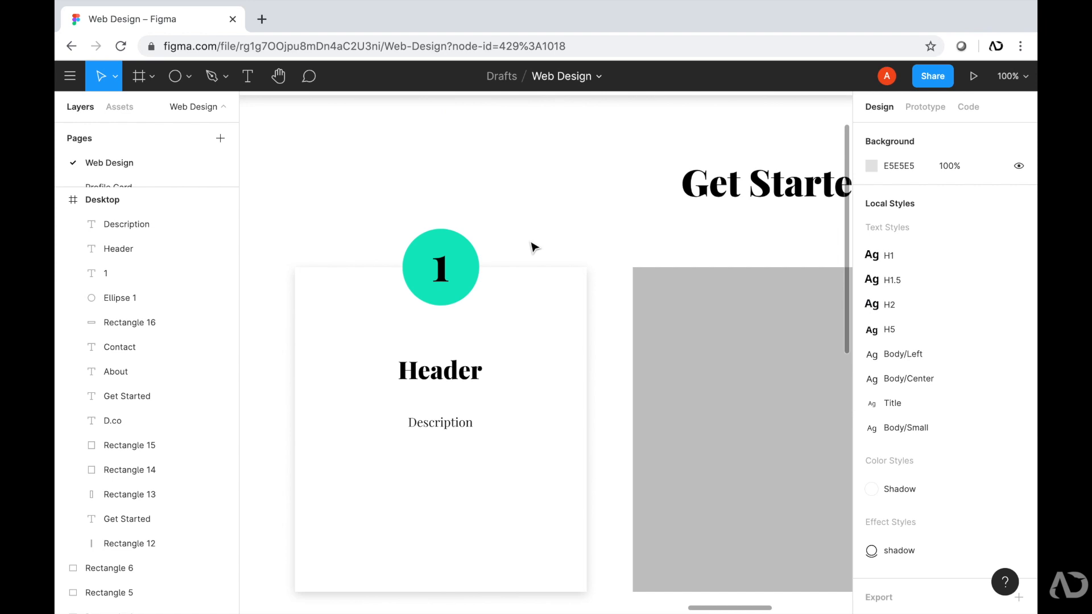
click(439, 266)
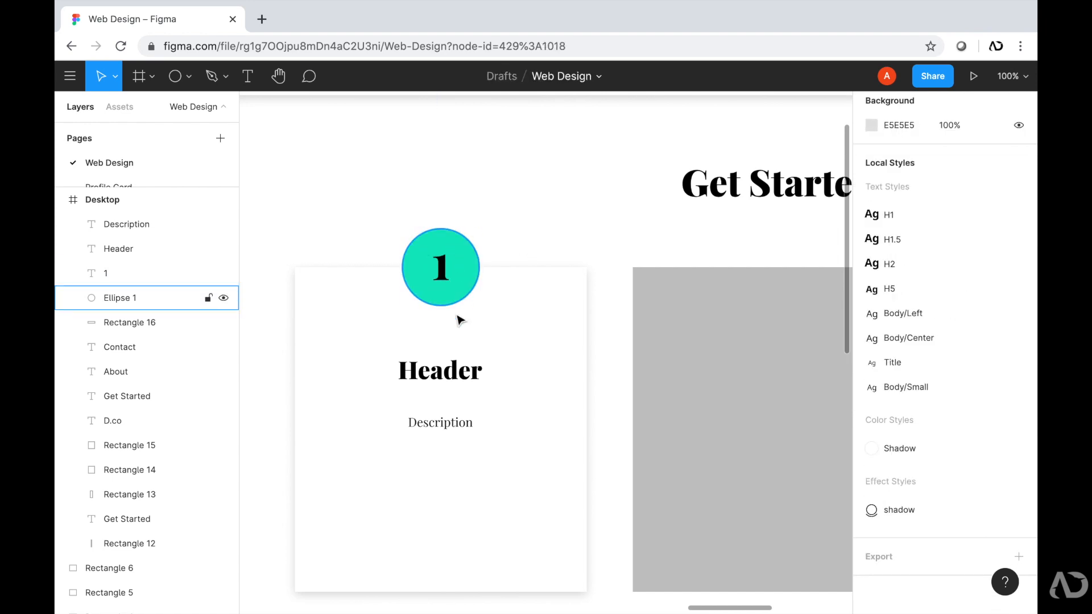
click(440, 422)
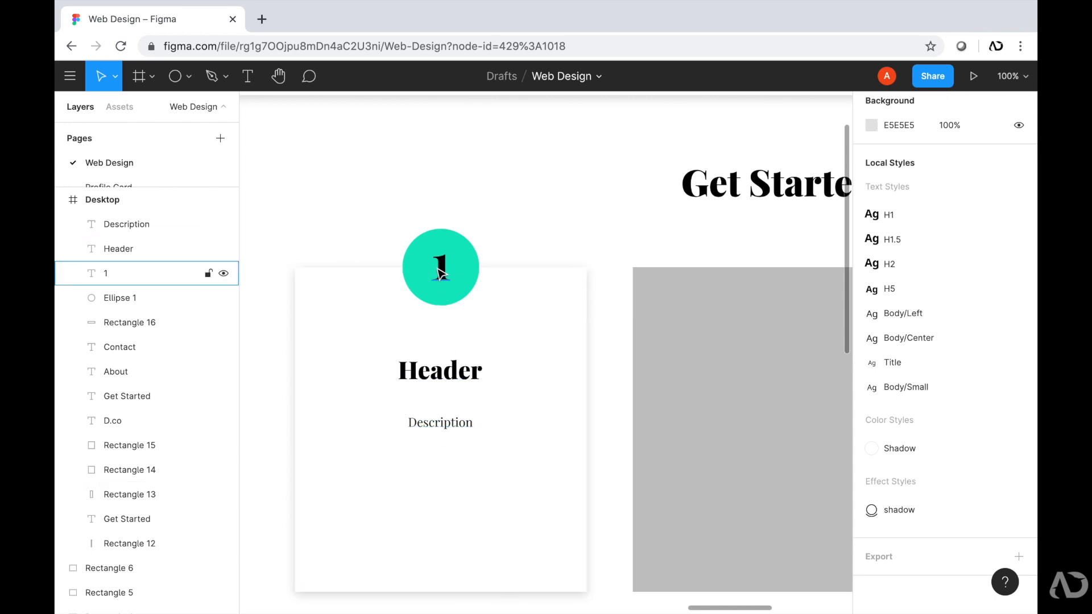
Rename the number-and-circle group to Counter
click(439, 266)
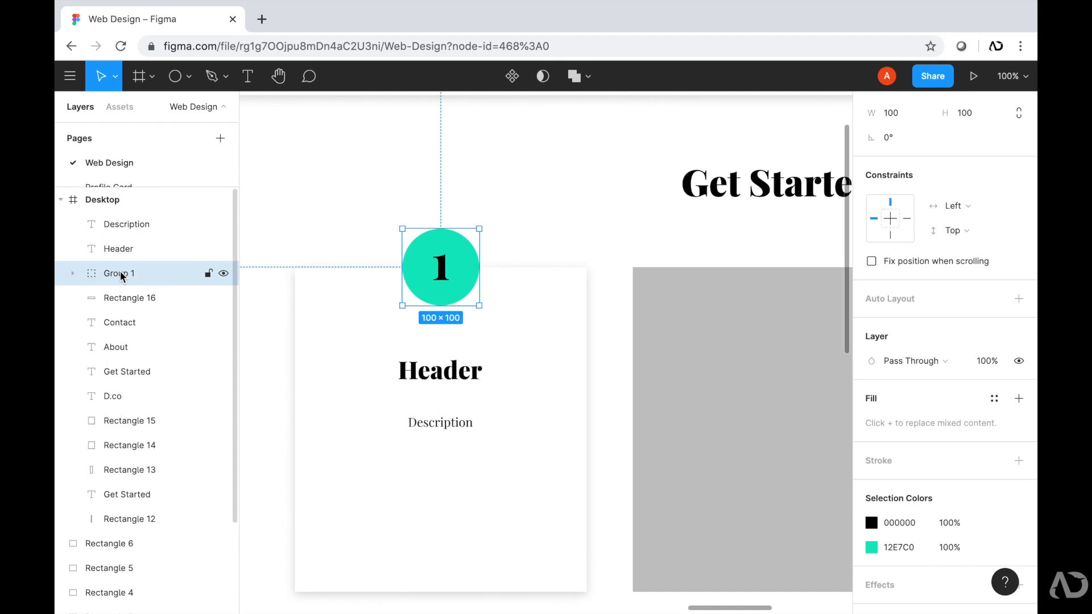
double_click(118, 273)
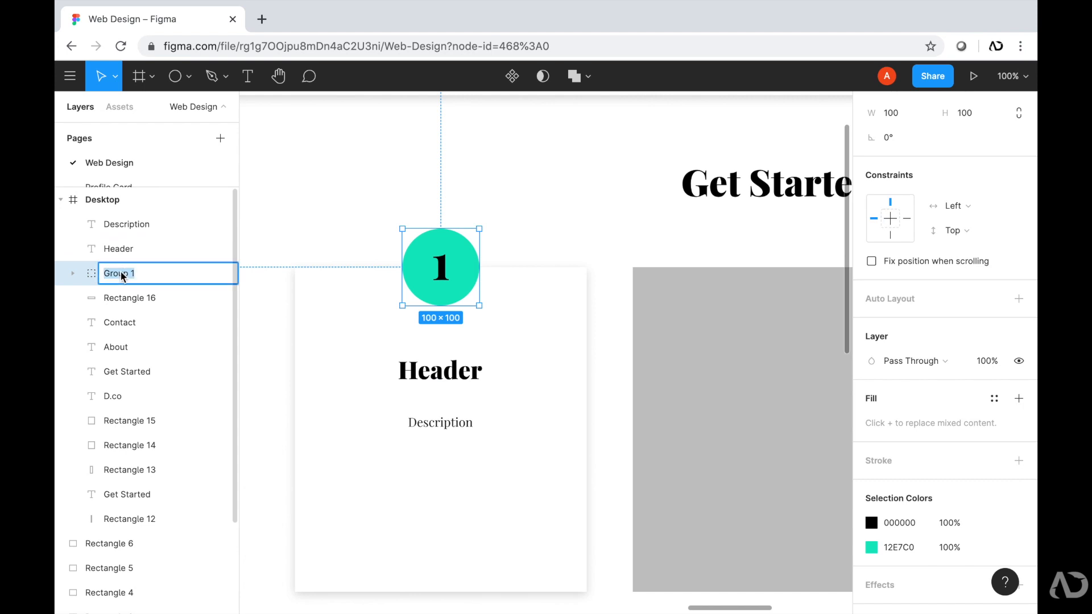
mouse_move(171, 275)
text(Counter)
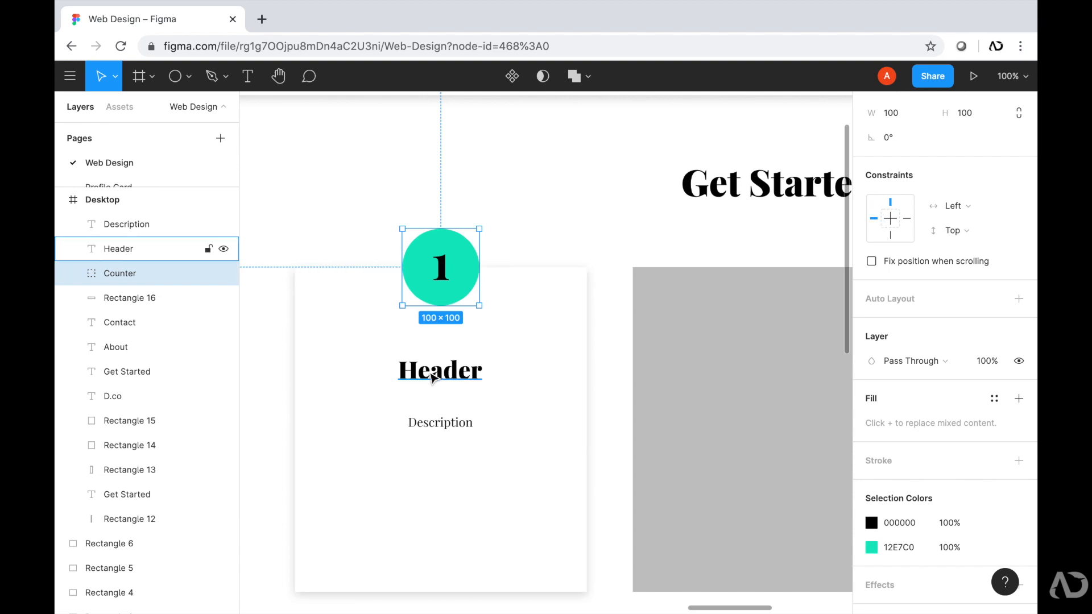
Group the whole first card's layers with Ctrl+G and name the group Container
click(439, 422)
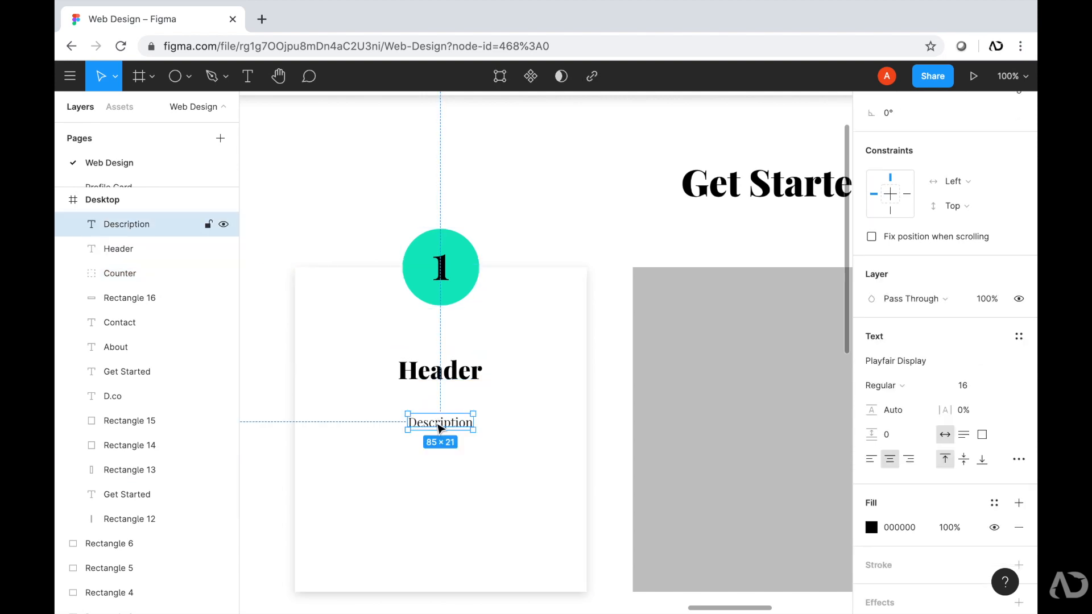
click(440, 267)
text(Con)
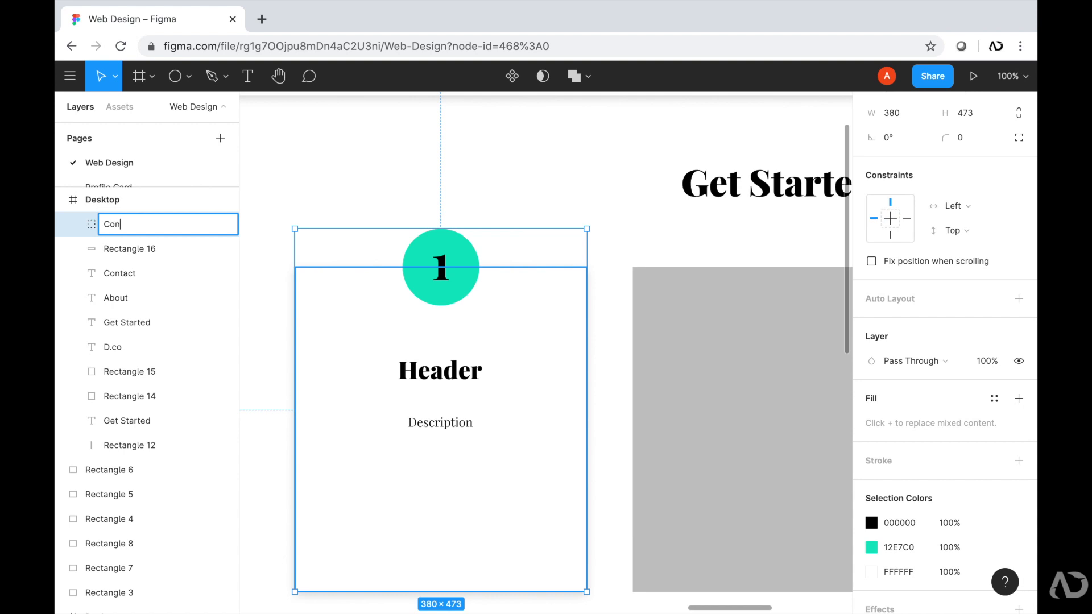
key(Enter)
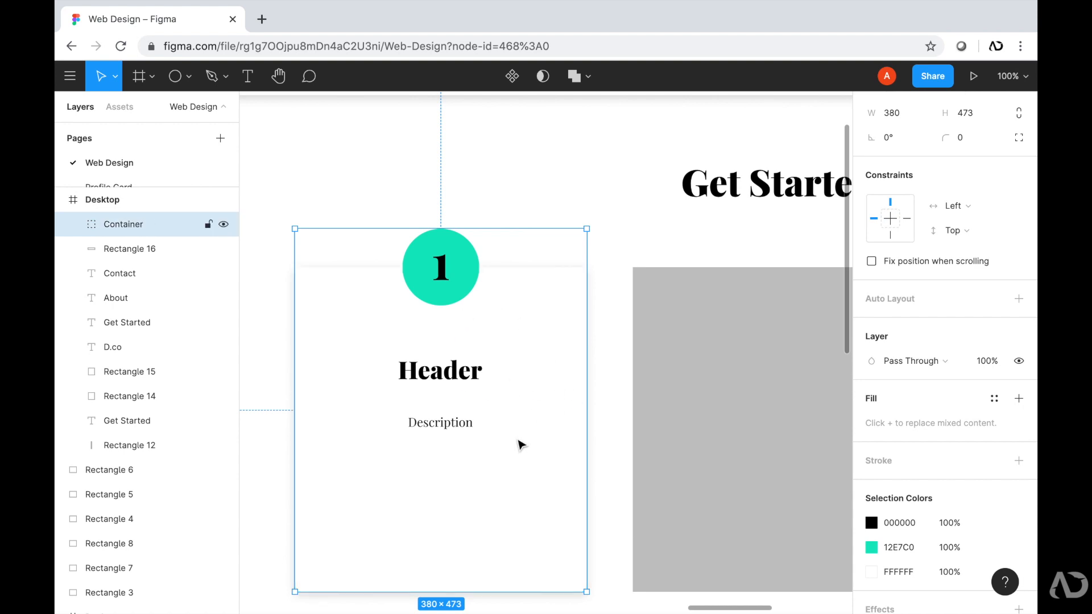
mouse_move(486, 282)
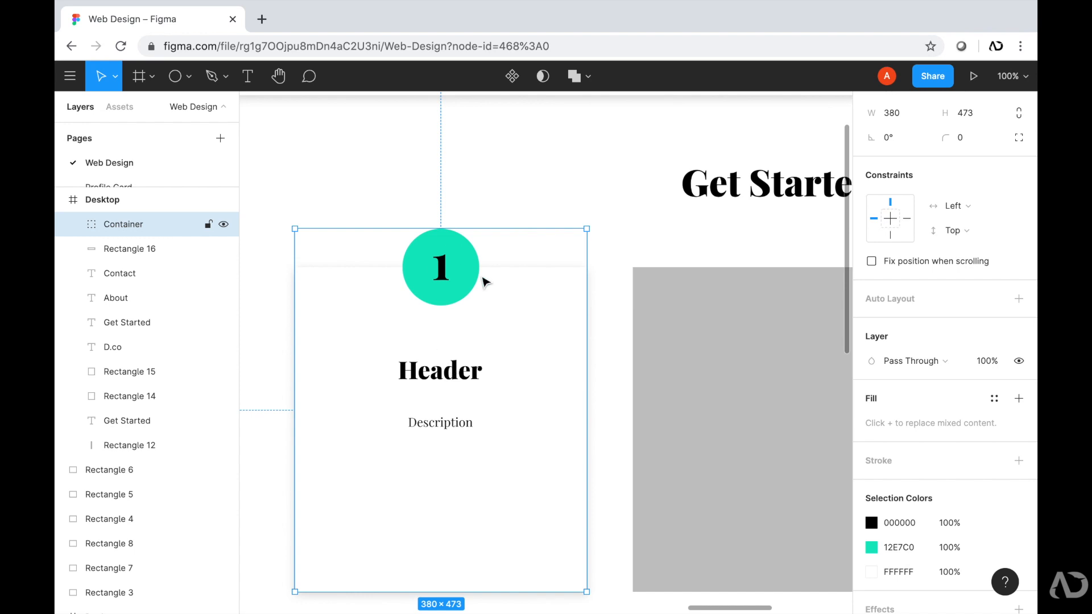
mouse_move(511, 77)
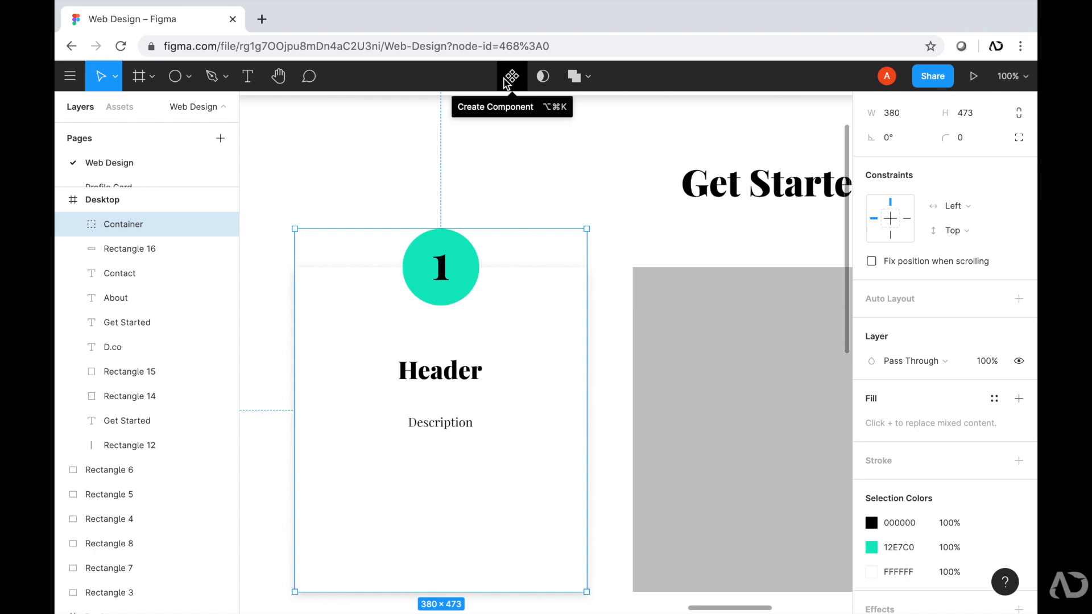
Make the Container card a component, arrange three copies in a row and begin editing the heading
click(511, 76)
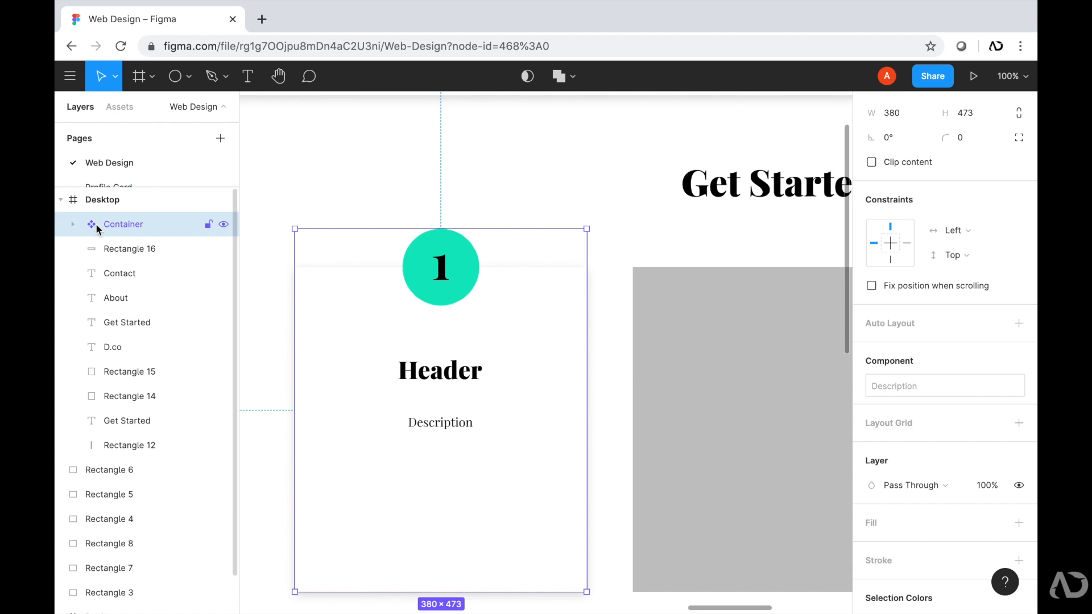
mouse_move(186, 297)
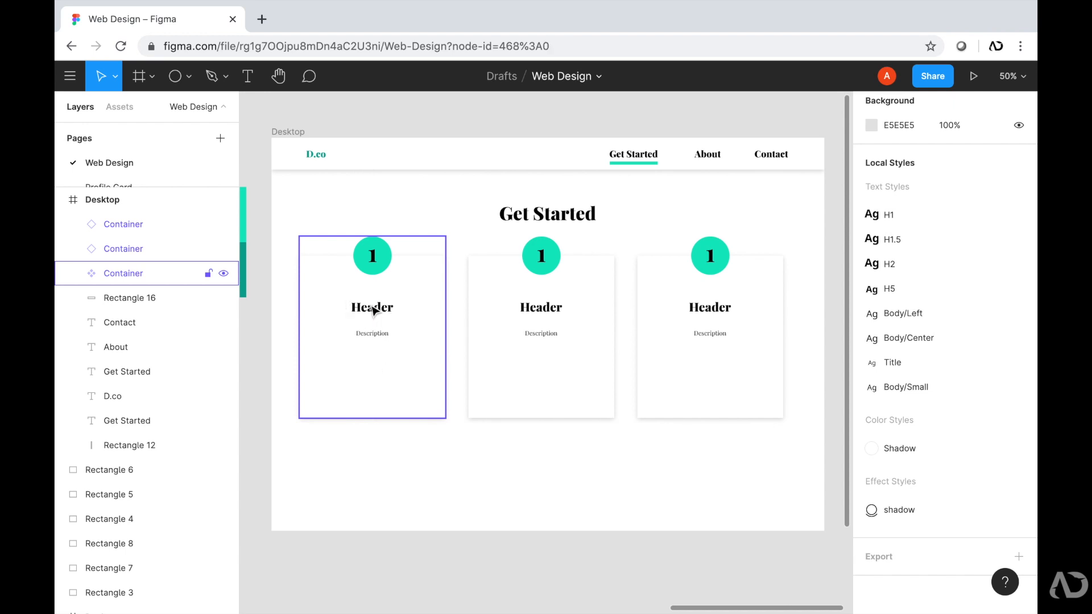
double_click(371, 307)
text(P)
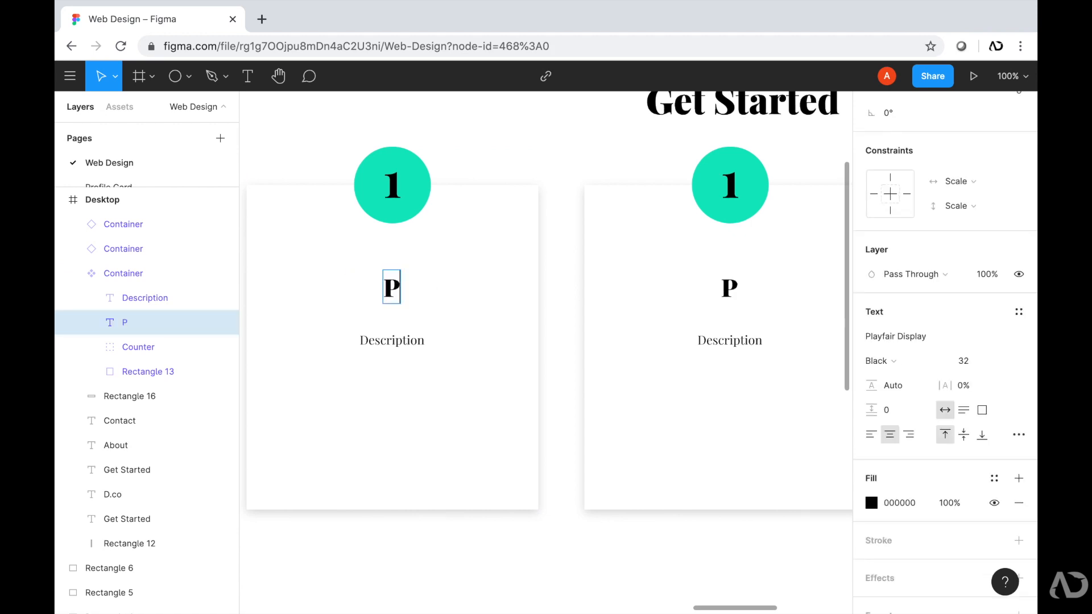
Retitle the master card's header to 'Pick a Template'
text(ick a T)
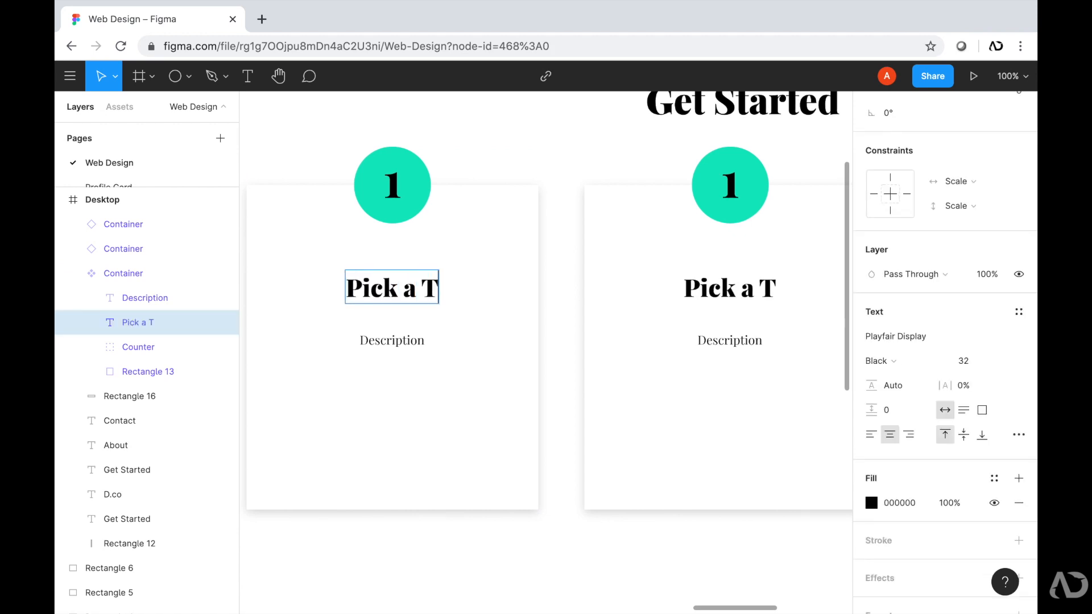
text(emplate)
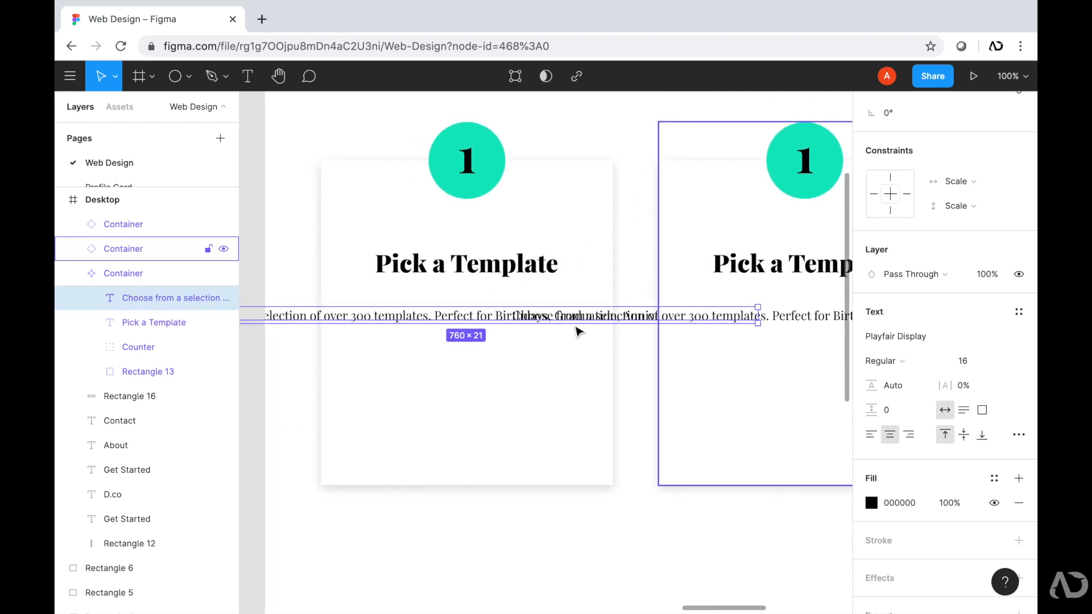
Paste the 300-templates description and resize its fixed-width box to wrap inside the card
drag(756, 309, 607, 365)
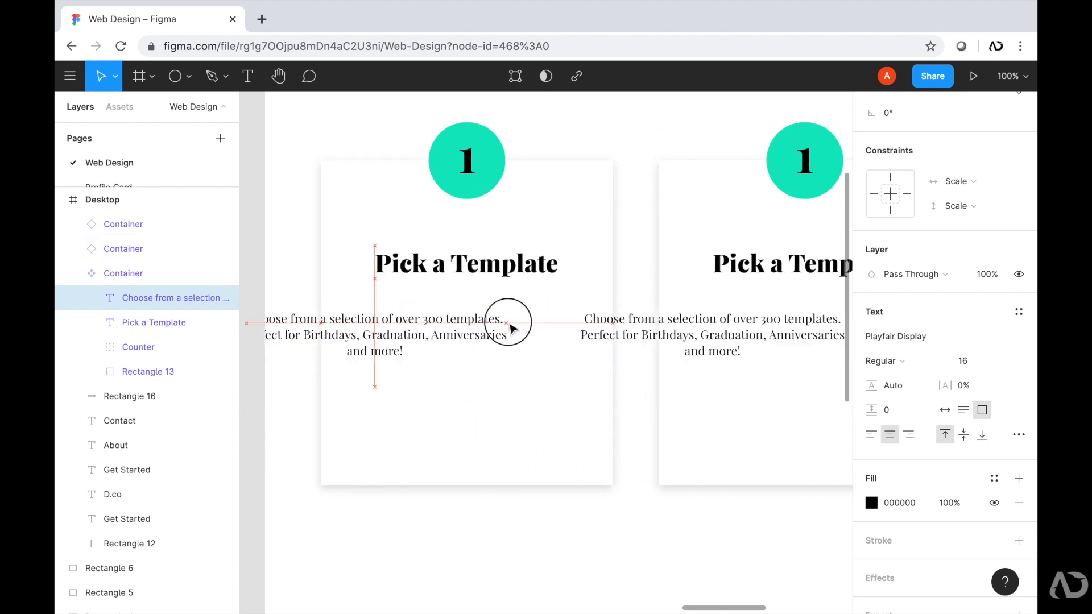
drag(512, 323, 584, 456)
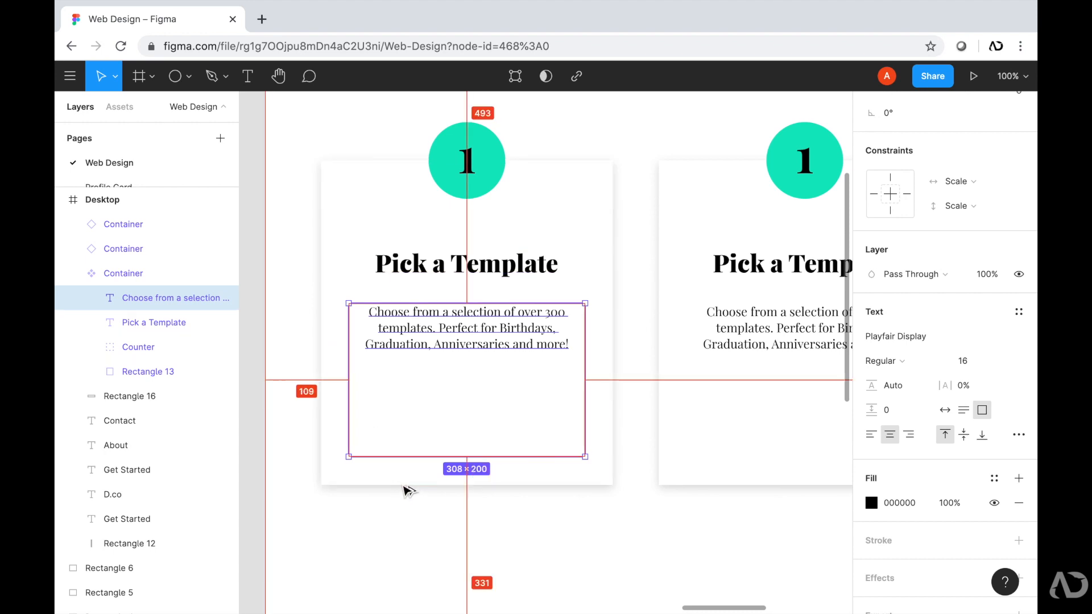
drag(584, 456, 593, 389)
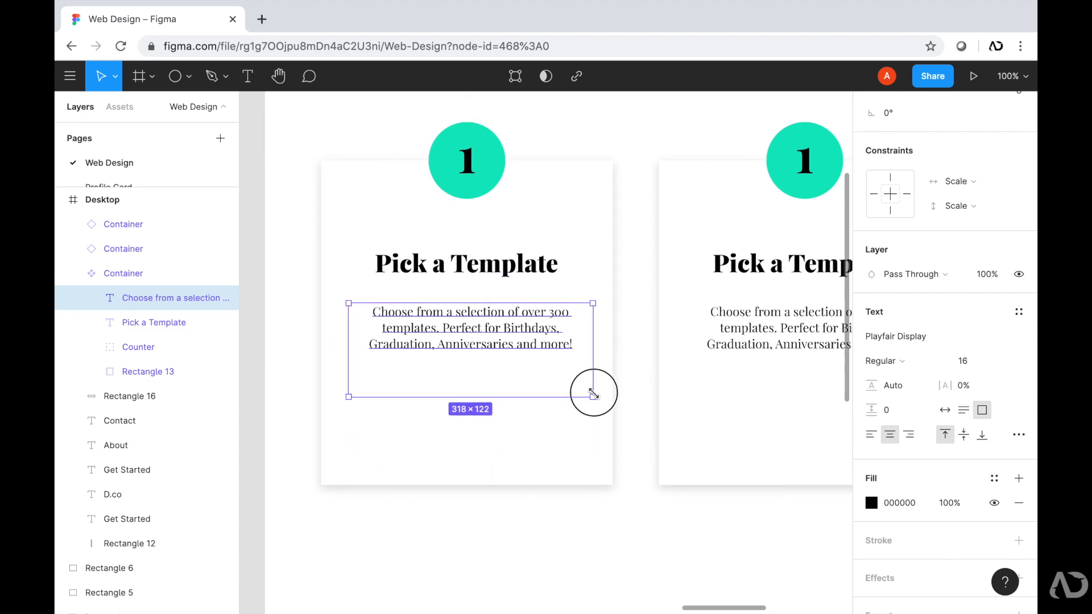
drag(592, 398, 588, 373)
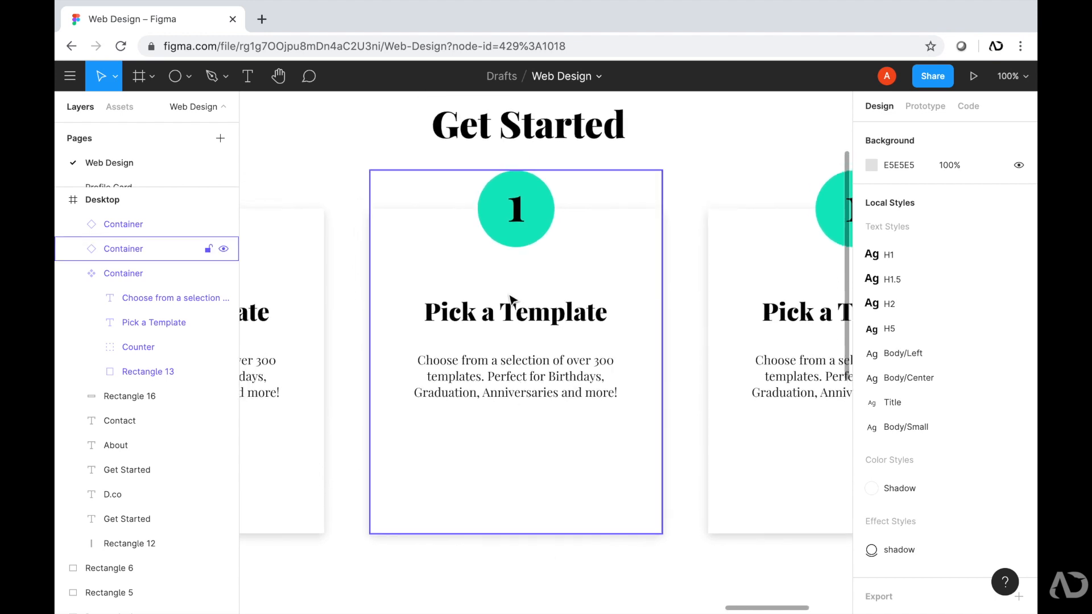
Set the second card to number 2 titled 'Make it your own' and give Rectangle 13 corner radius 8
click(515, 210)
text(2)
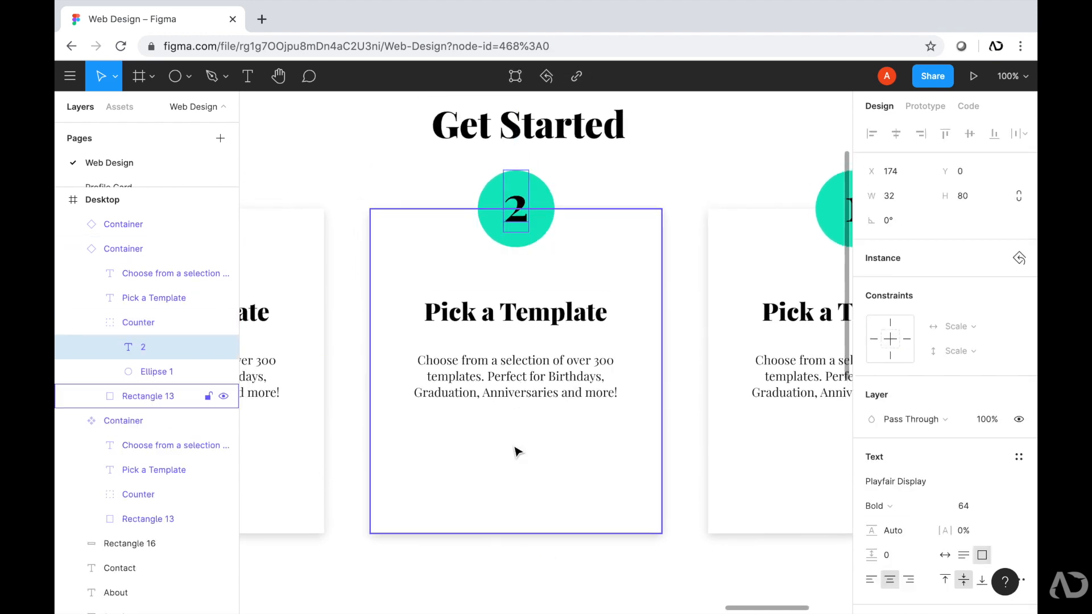
click(514, 311)
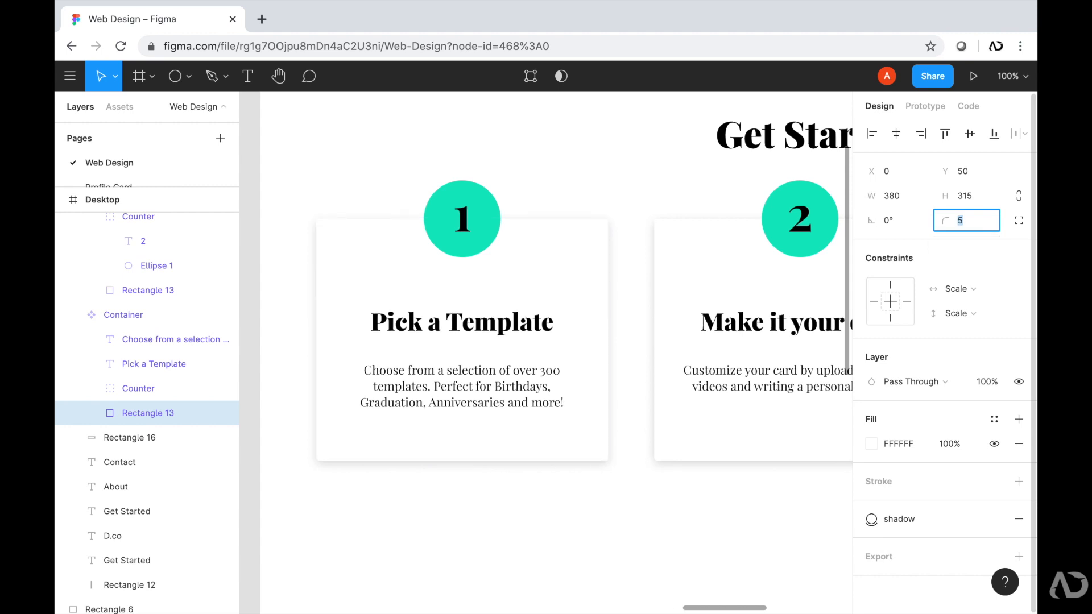
text(8)
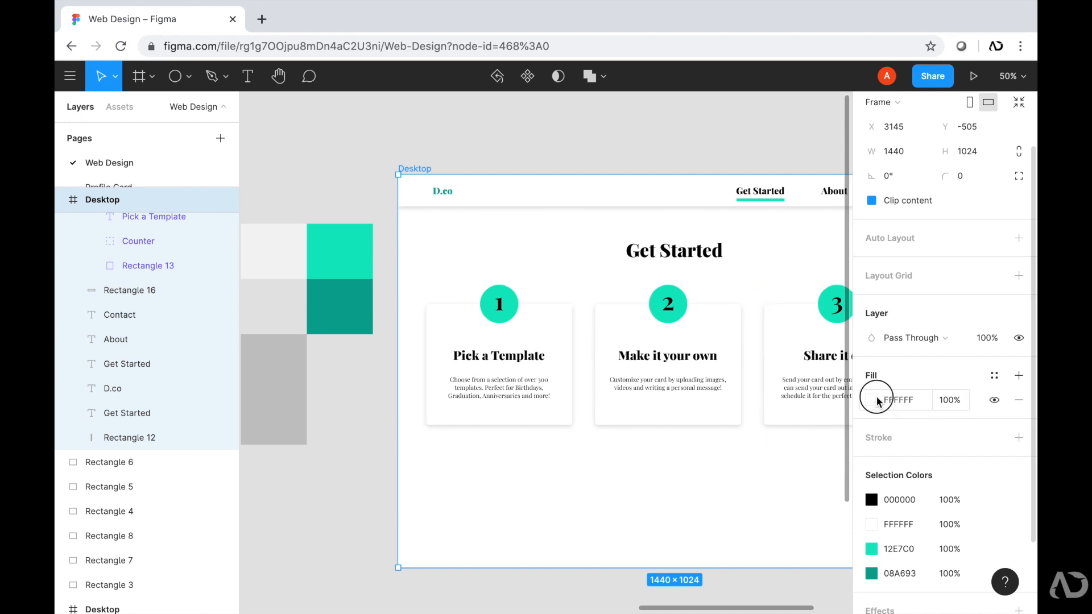
Fill the Desktop frame background with the sampled light gray and deselect to view the page
click(876, 399)
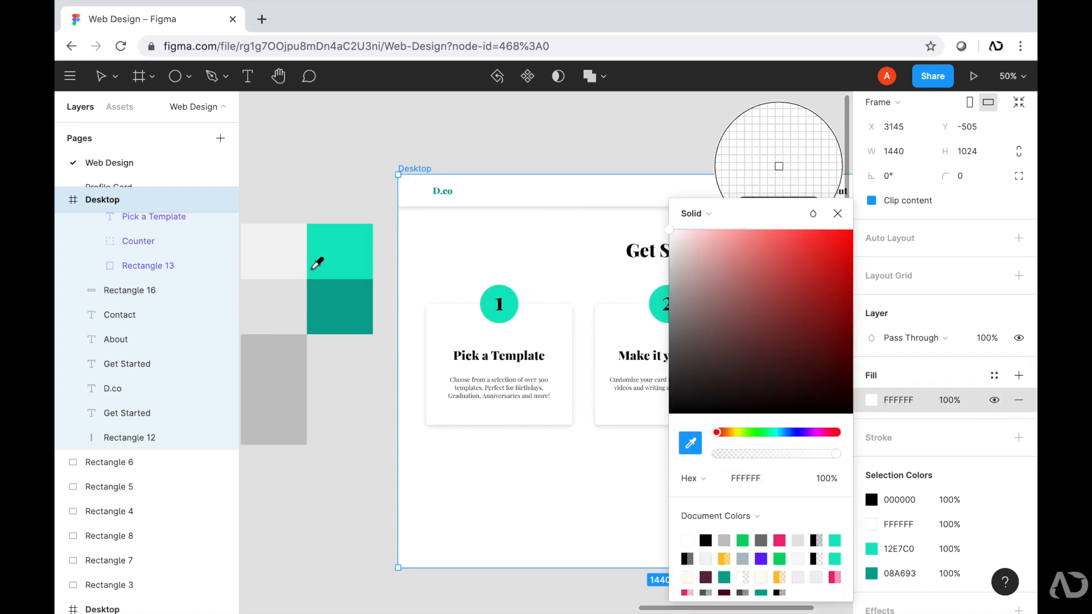
click(273, 251)
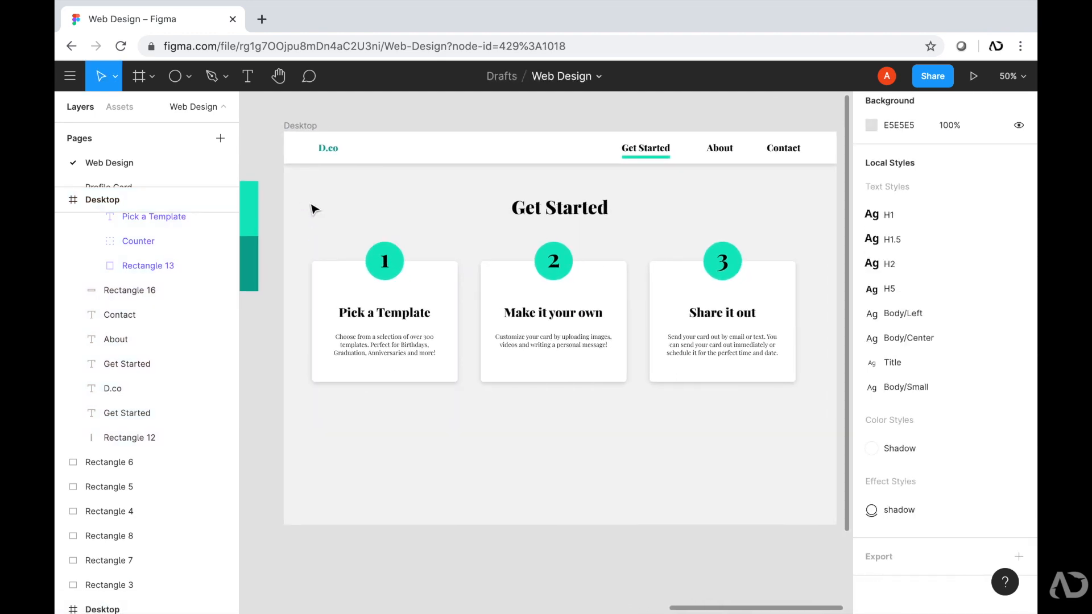
mouse_move(449, 476)
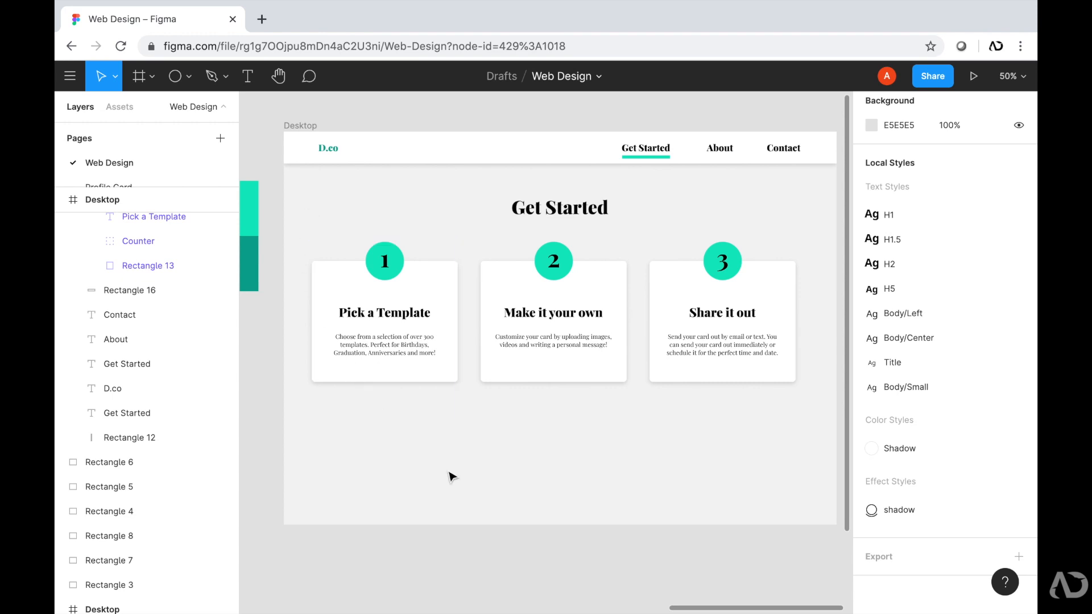
click(974, 76)
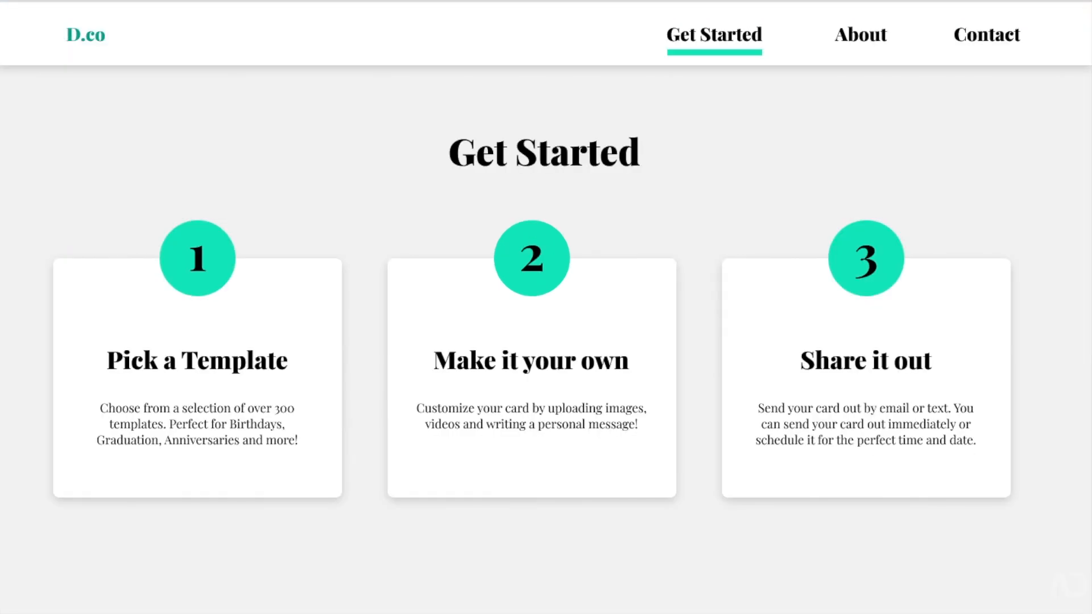